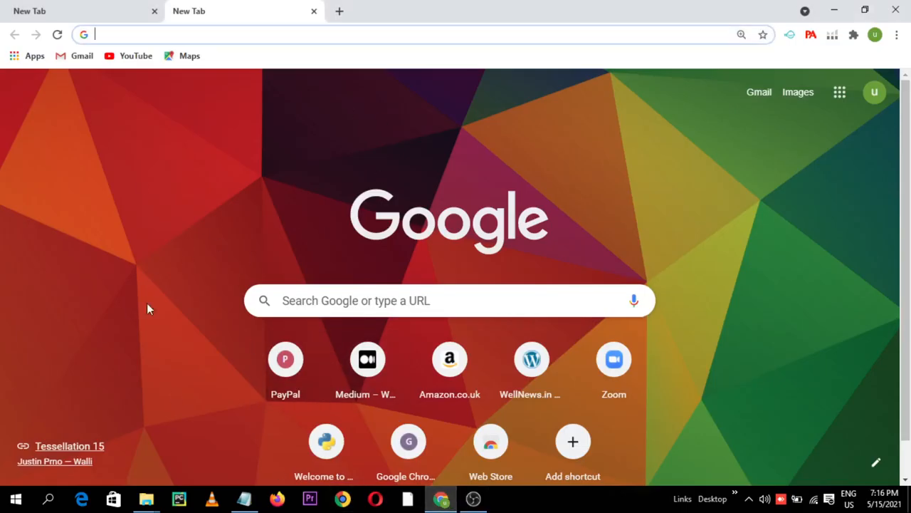
mouse_move(173, 330)
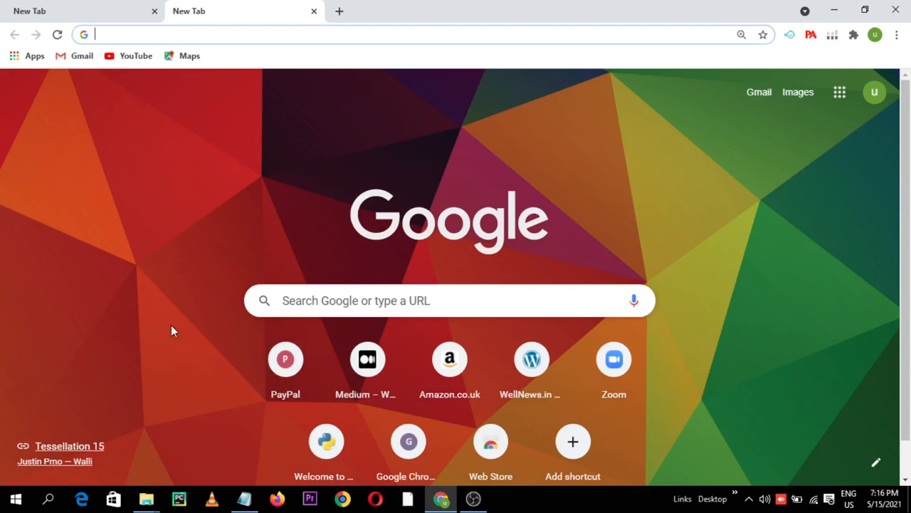
mouse_move(212, 305)
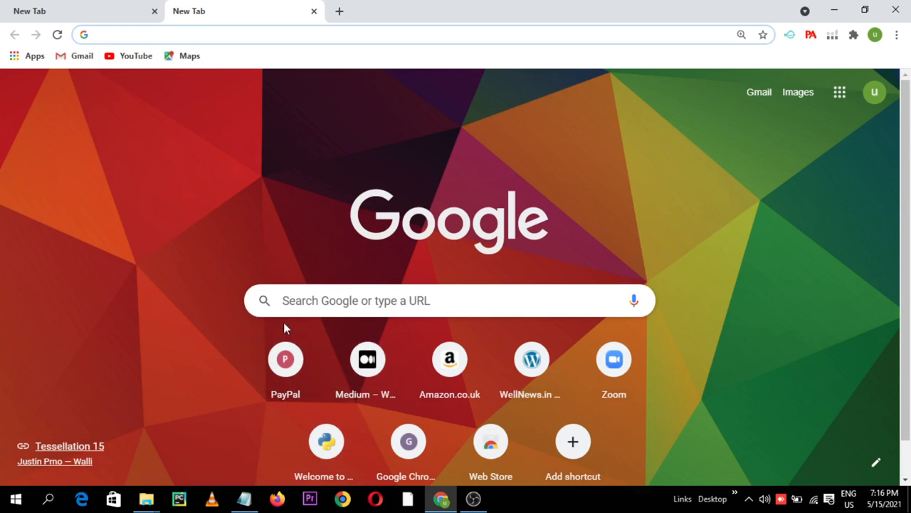
mouse_move(196, 311)
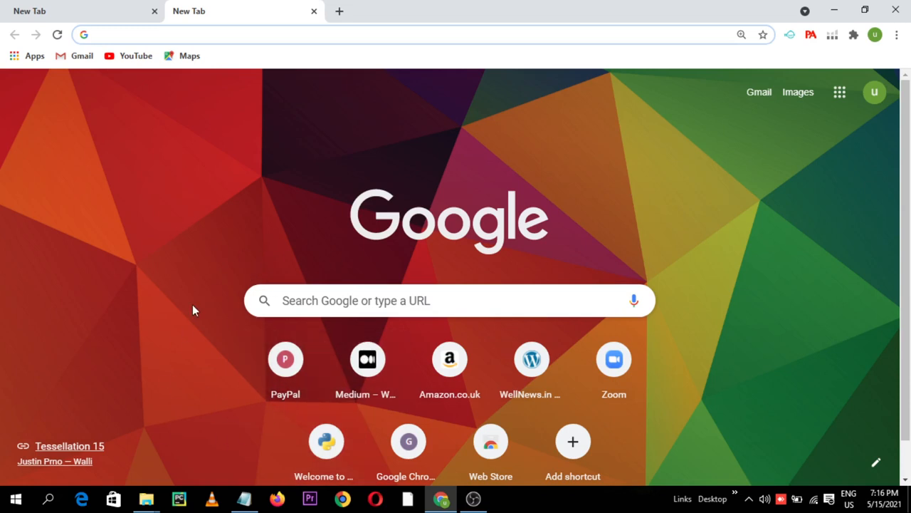
mouse_move(236, 299)
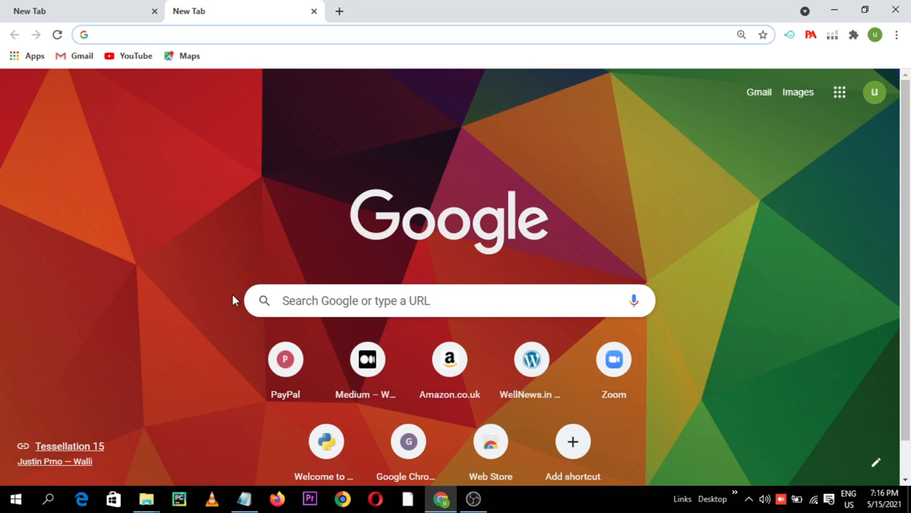
mouse_move(349, 131)
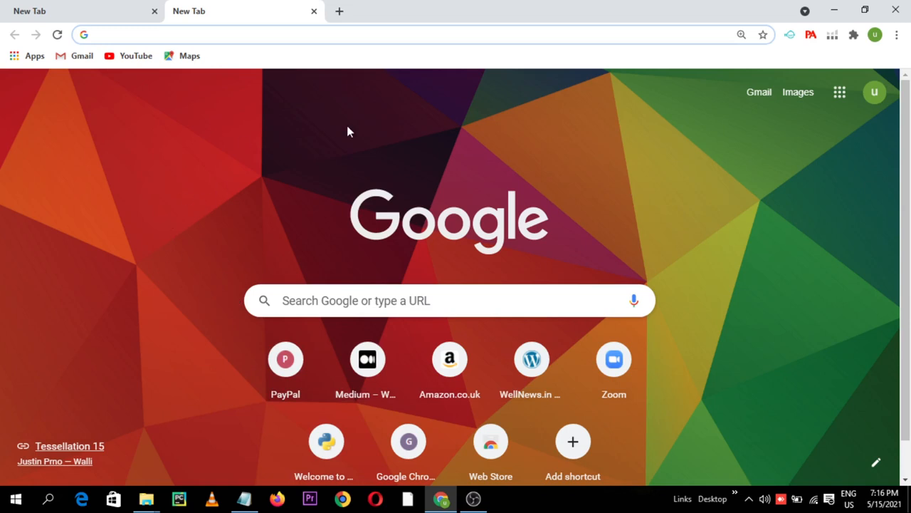
mouse_move(202, 295)
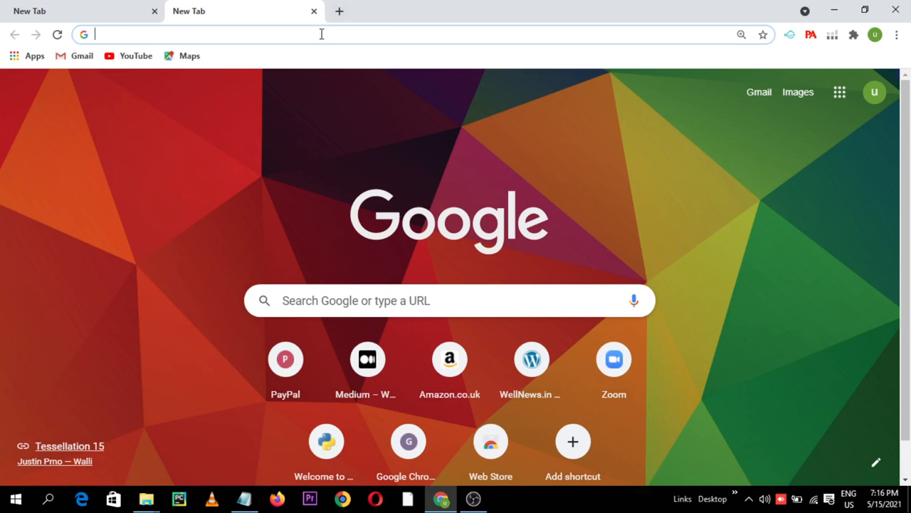
Enter videvo in the address bar to load the videvo.net home page.
click(322, 34)
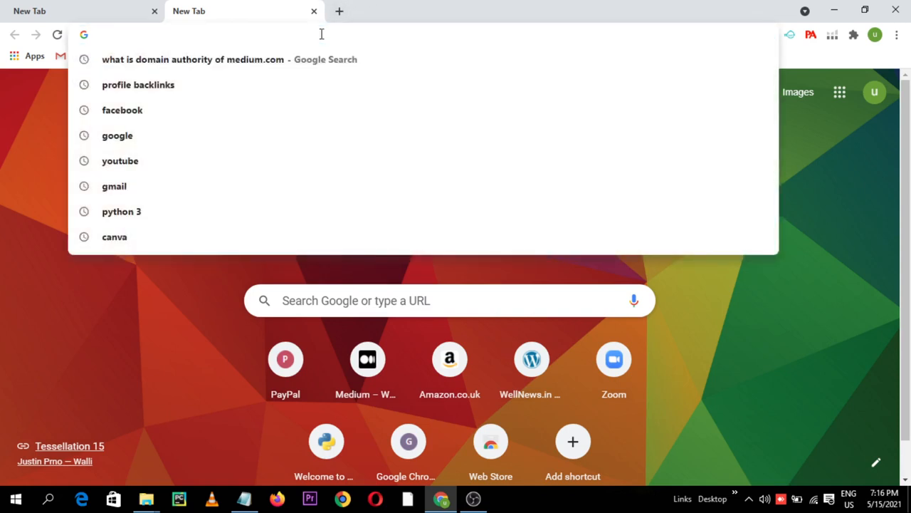
text(vidmate)
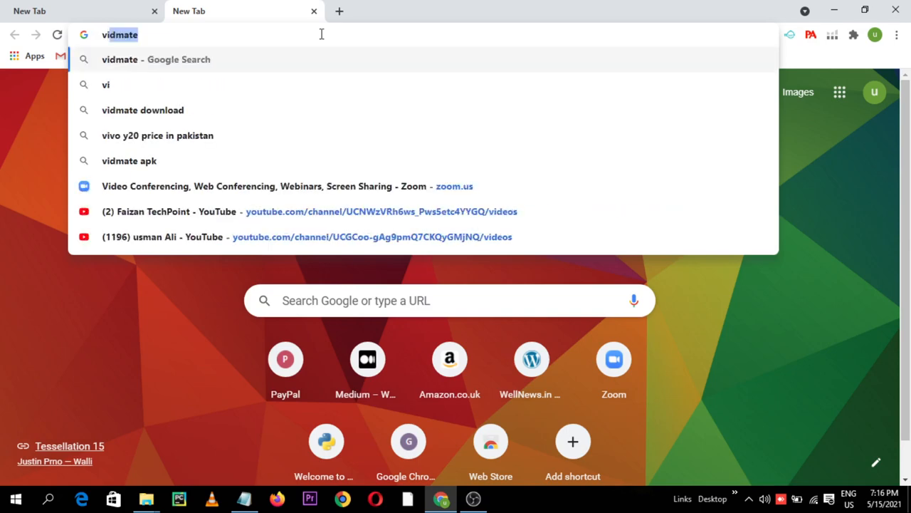
text(videvo.net)
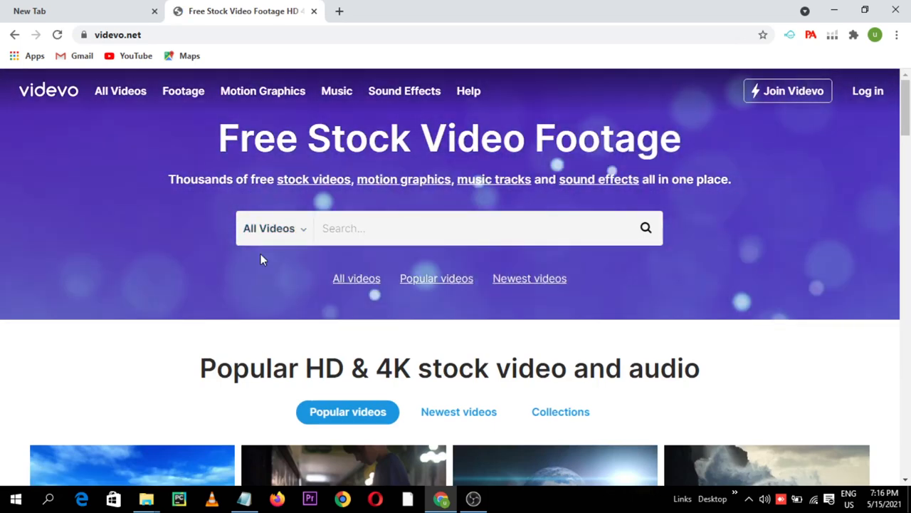
mouse_move(237, 293)
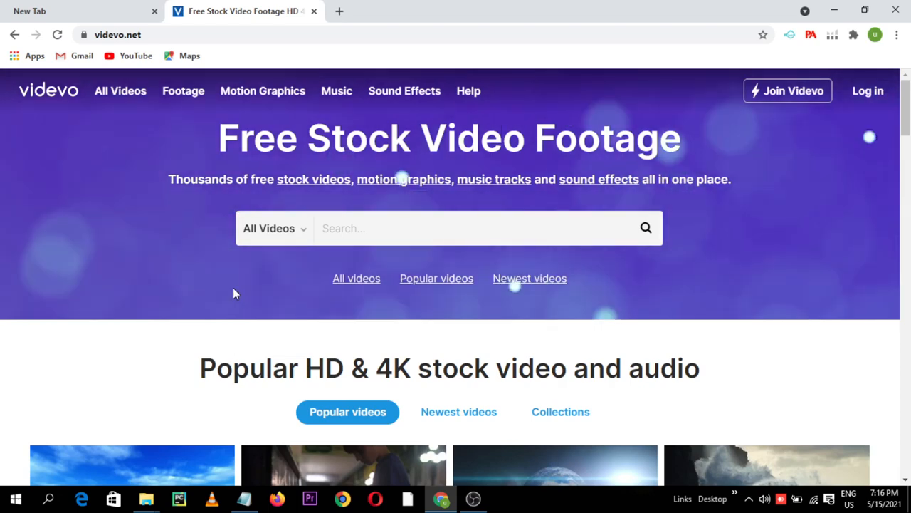
mouse_move(71, 321)
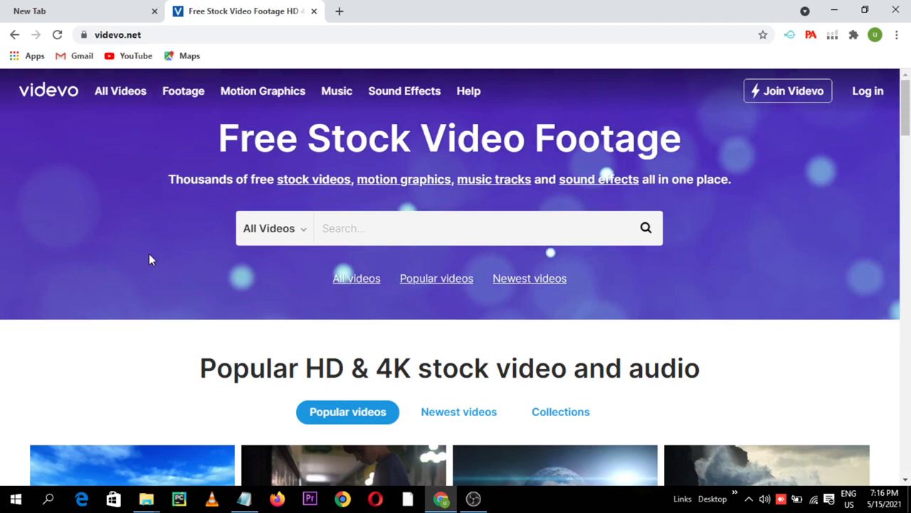
mouse_move(196, 211)
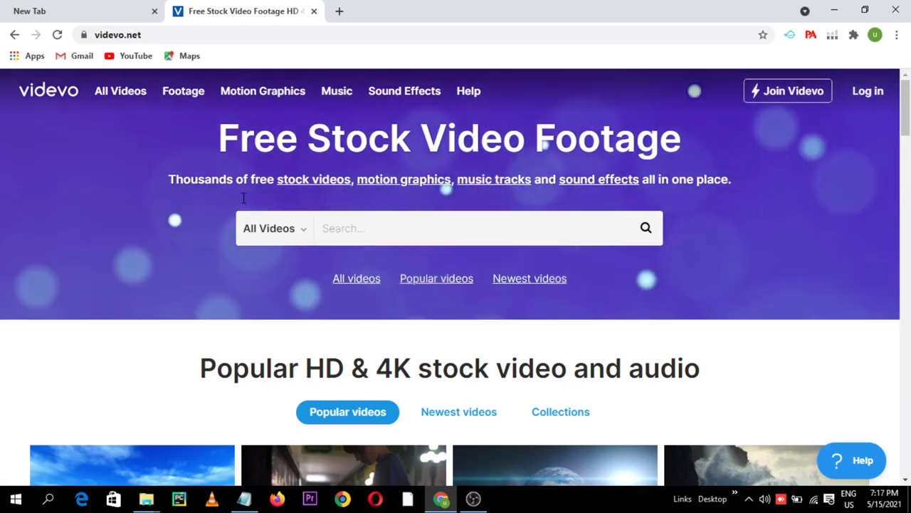
mouse_move(276, 245)
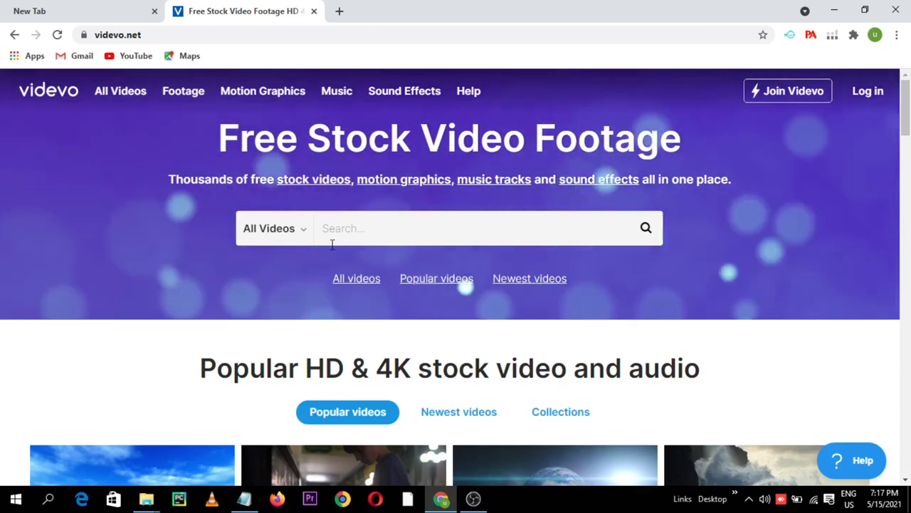
mouse_move(198, 415)
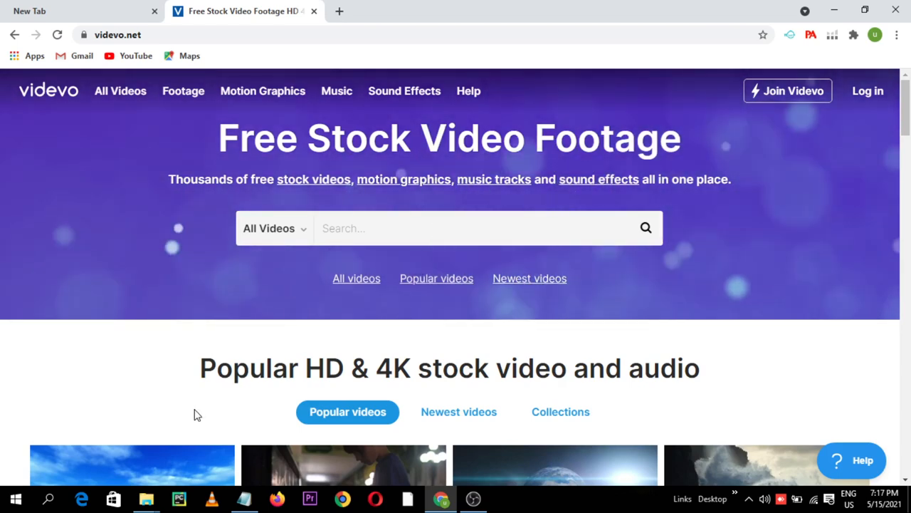
mouse_move(171, 364)
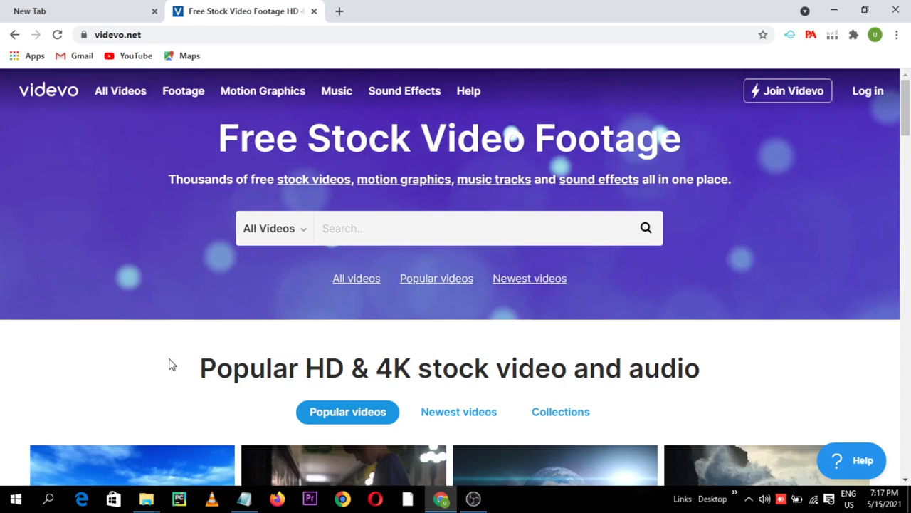
Scroll to Popular videos and open the Futuristic Countdown Timer clip page.
scroll(down, 3)
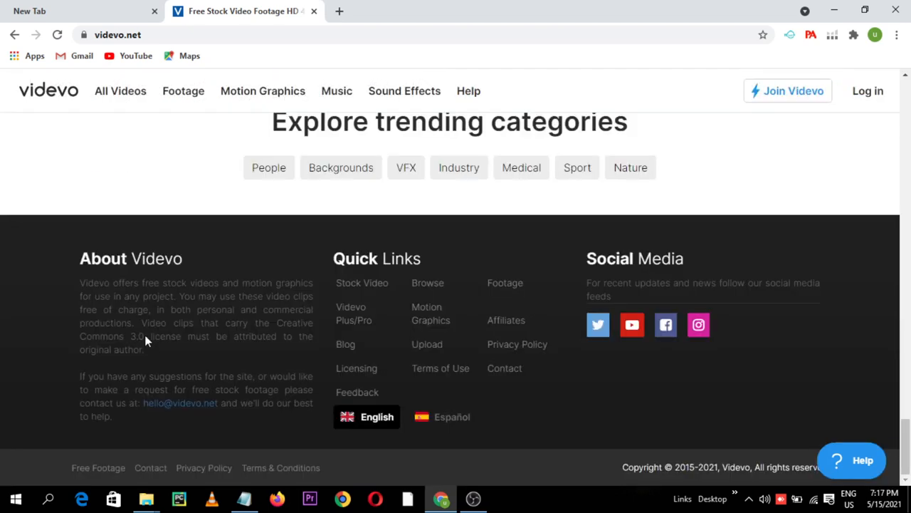
scroll(up, 3)
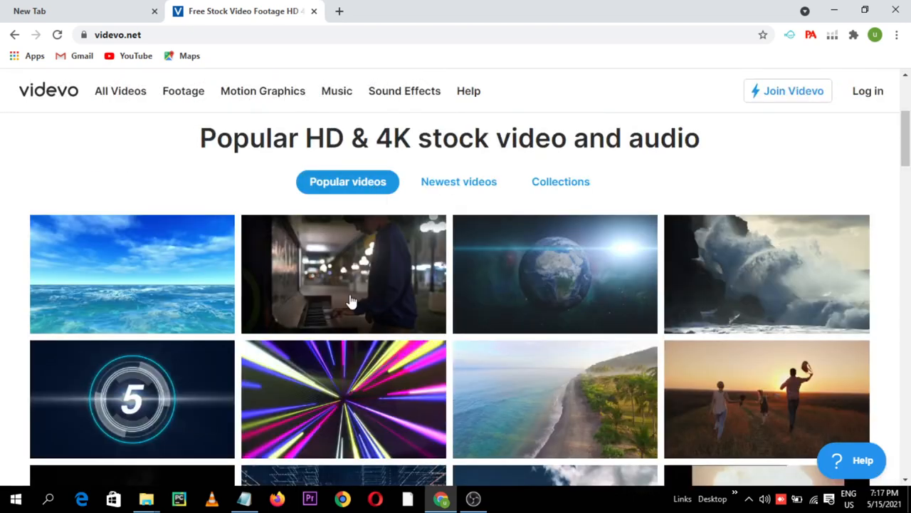
scroll(up, 3)
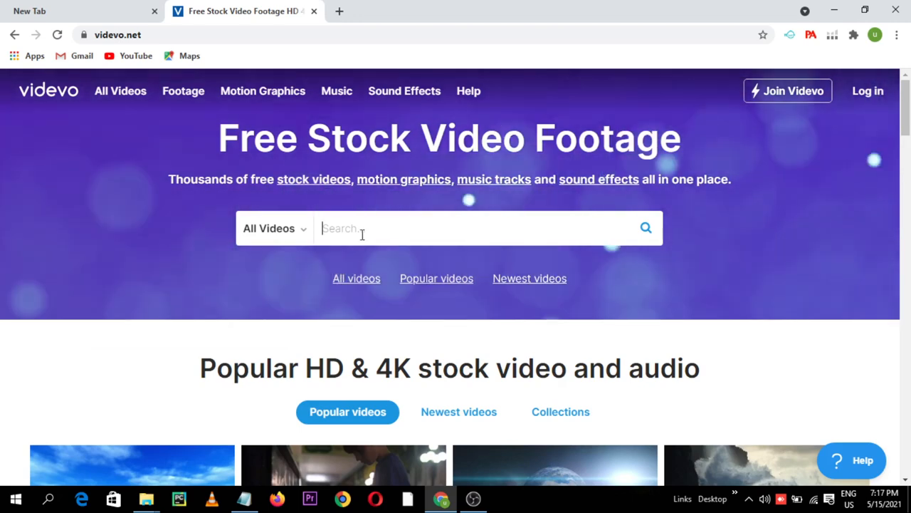
scroll(down, 3)
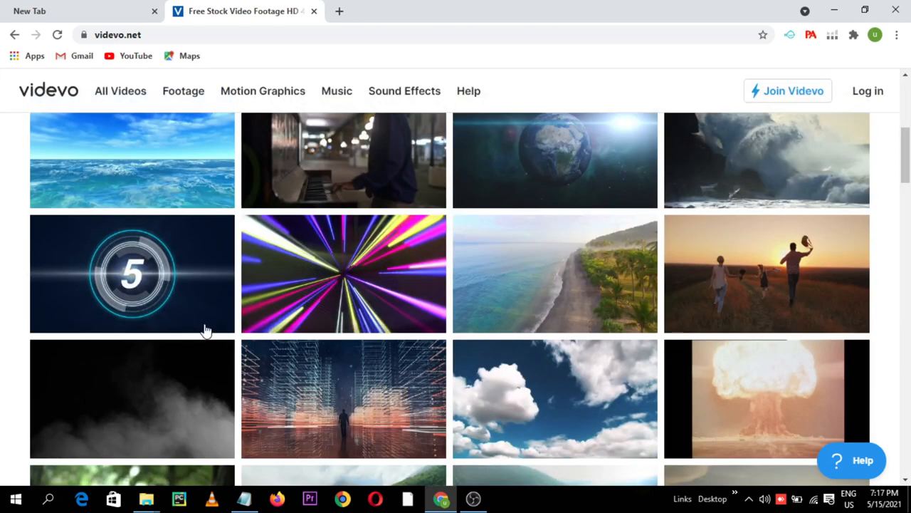
click(131, 273)
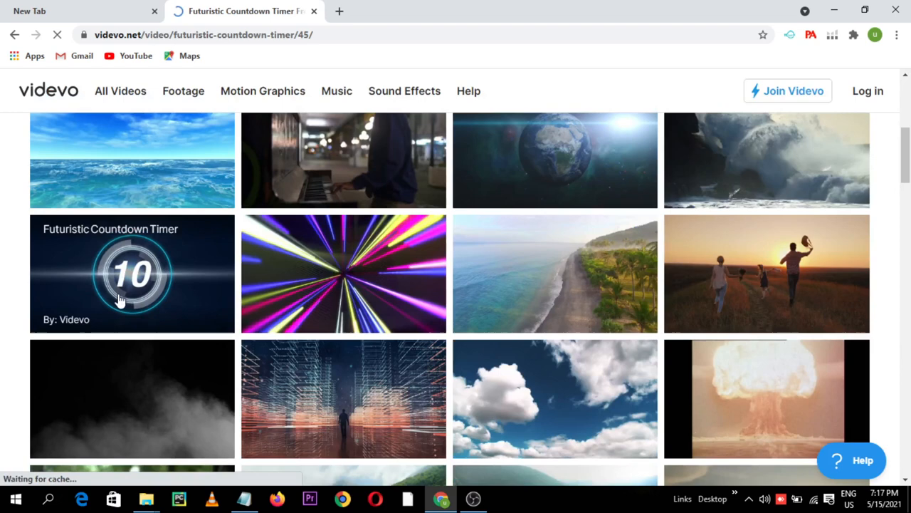
click(131, 273)
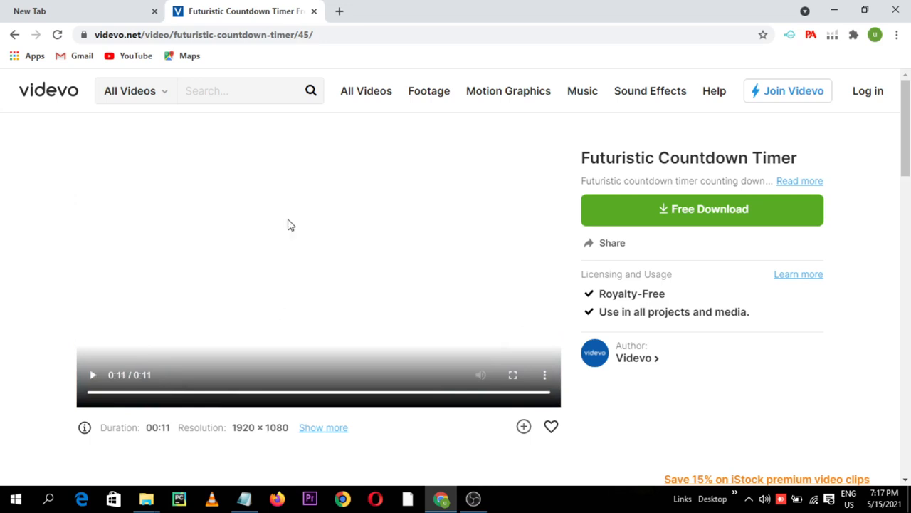
Preview the countdown timer, start its free .mov download and dismiss the download-started popup.
click(92, 374)
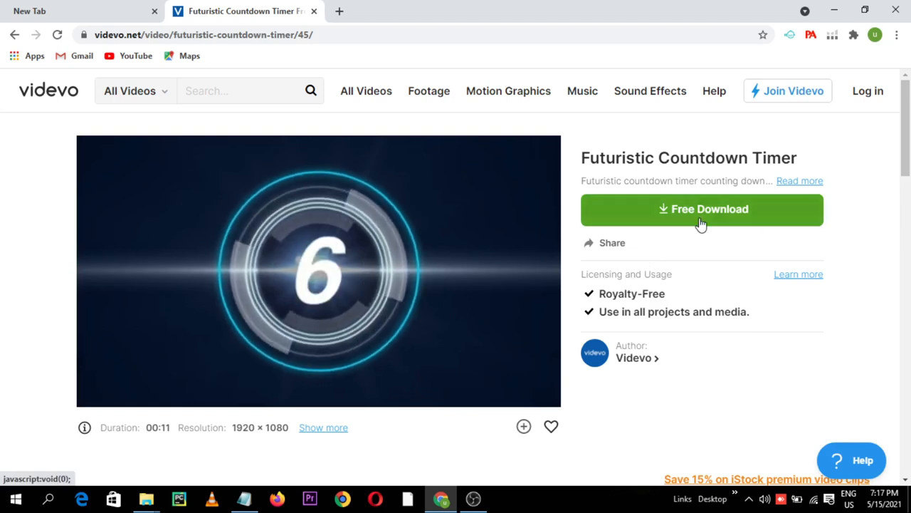
mouse_move(689, 222)
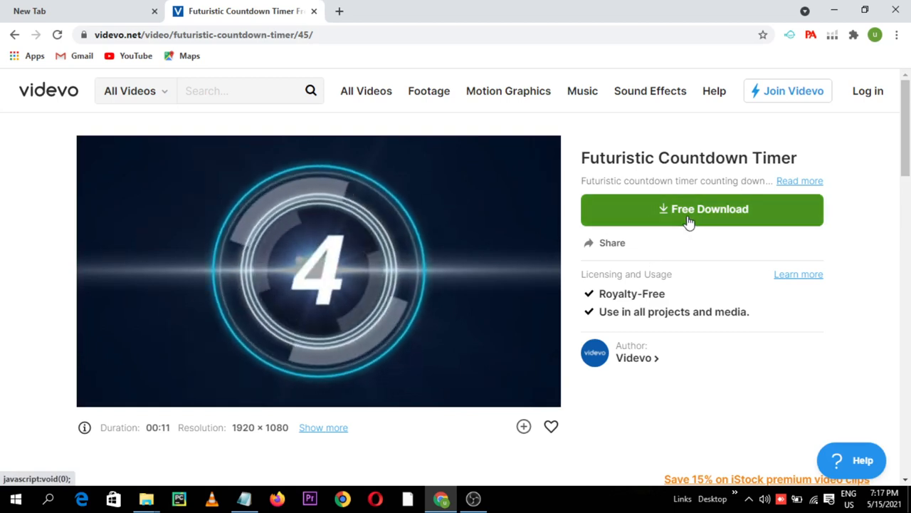
click(702, 209)
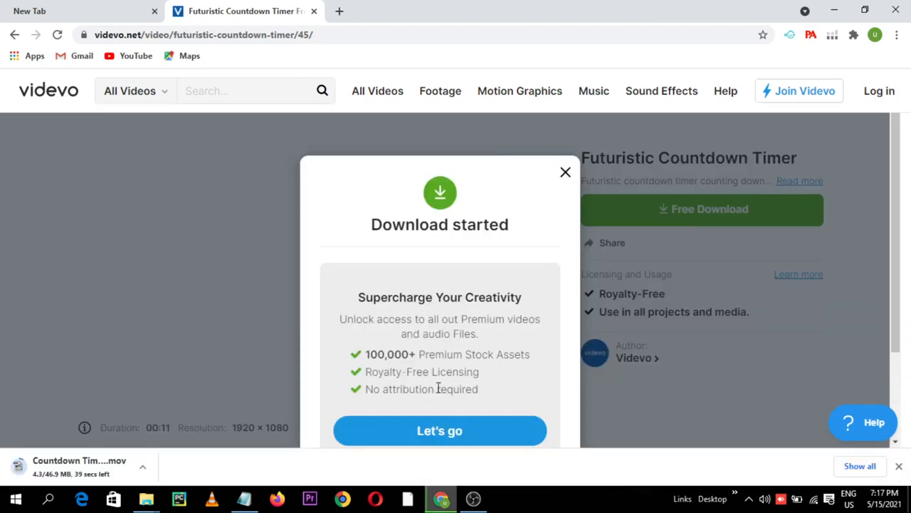
mouse_move(569, 182)
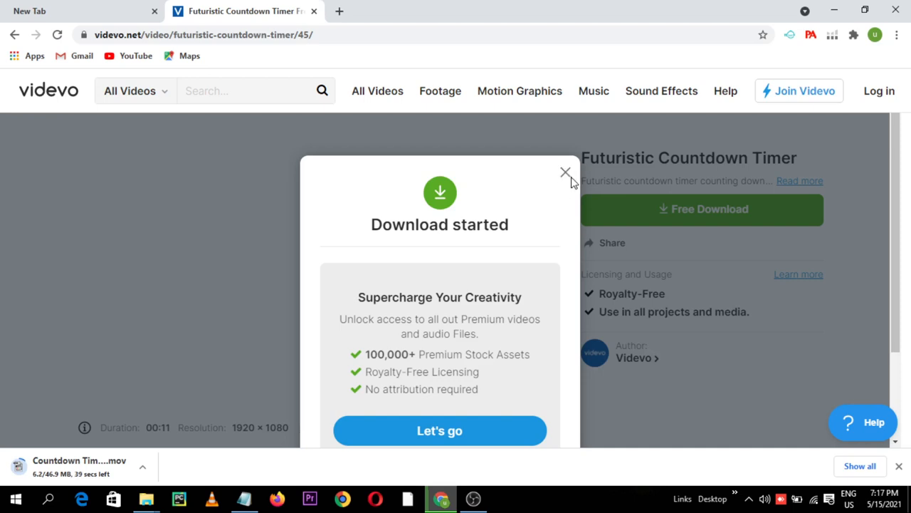
click(564, 172)
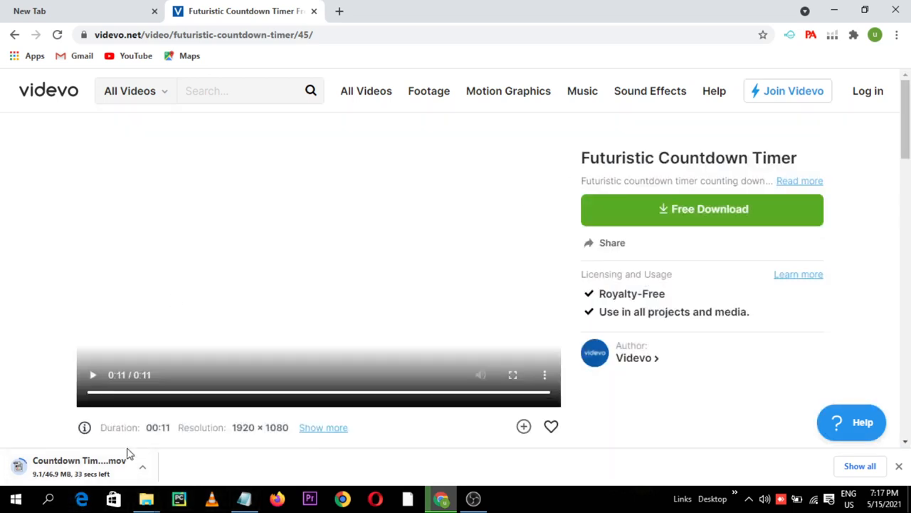
mouse_move(265, 346)
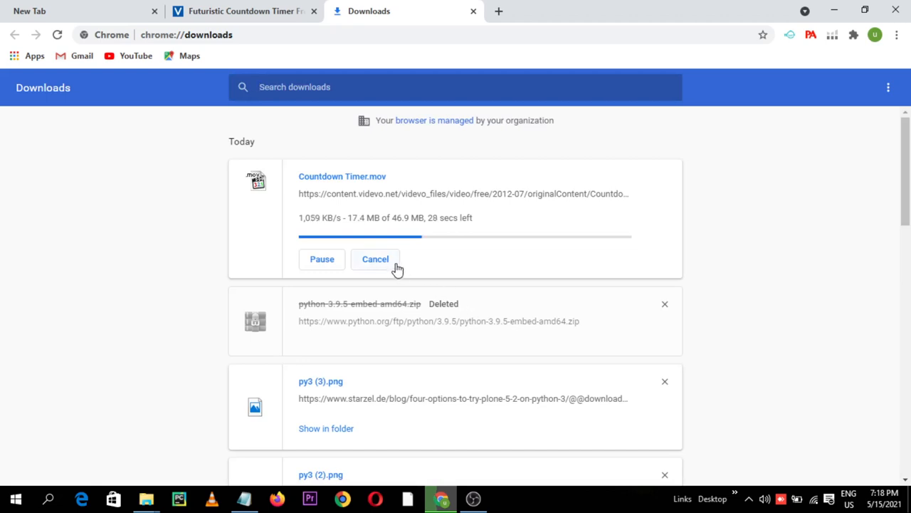
mouse_move(290, 204)
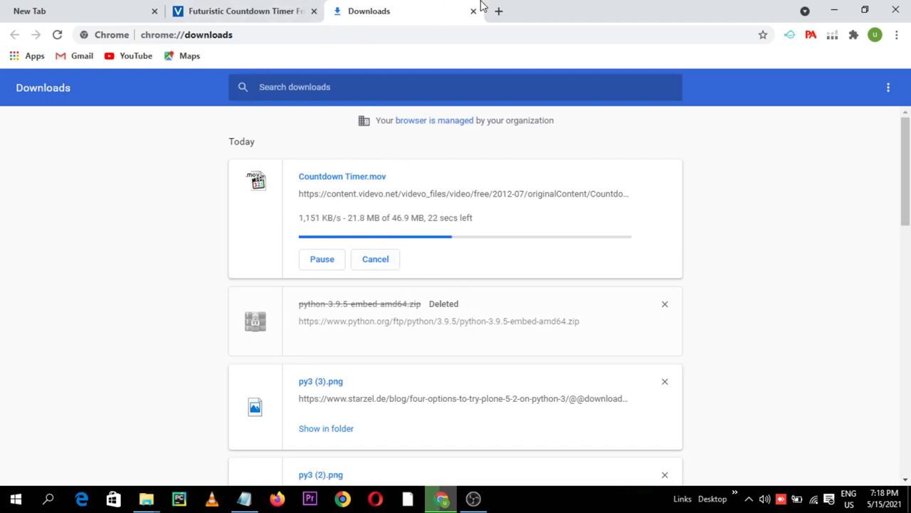
Replace the old empty tab with a fresh blank tab beside the Videvo and downloads tabs.
click(498, 11)
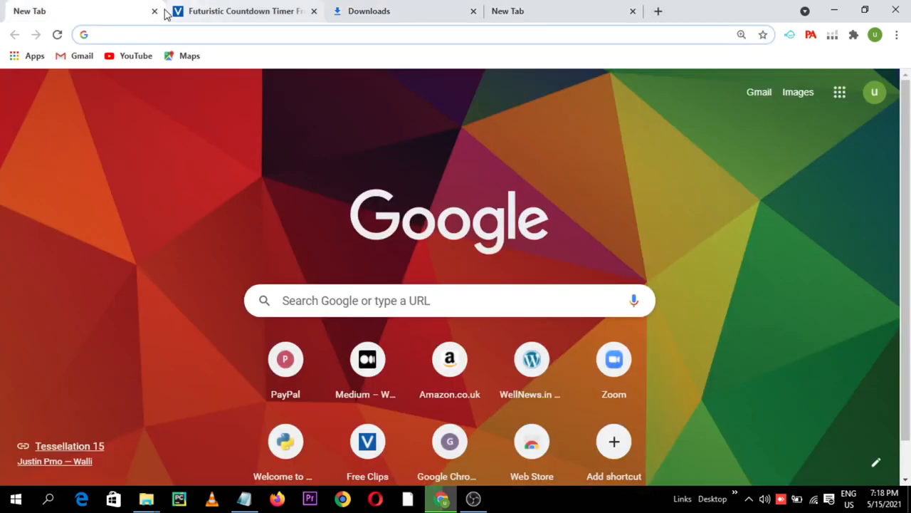
click(154, 11)
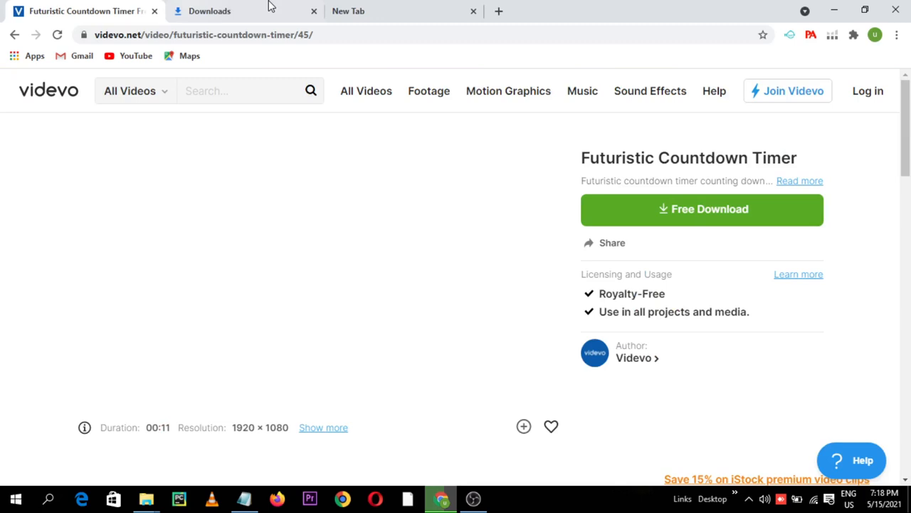
click(382, 11)
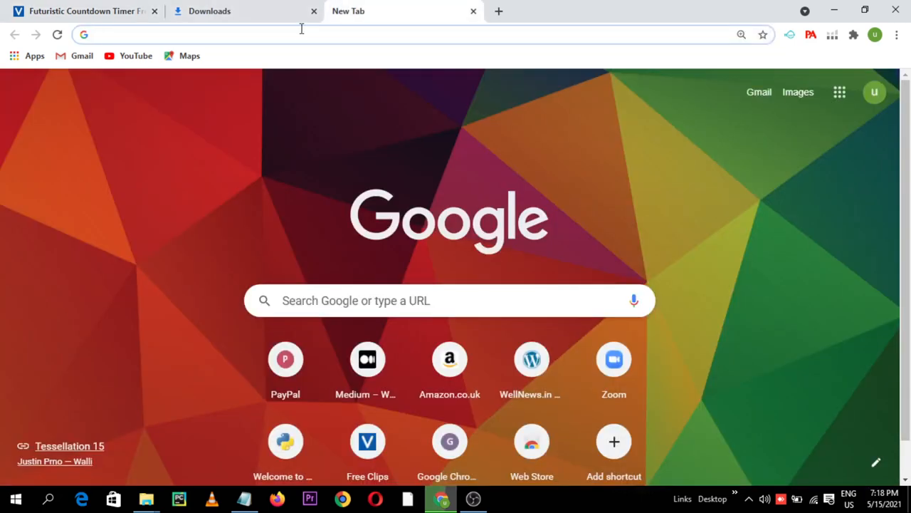
Load the Pexels videos site and search it for dog clips.
click(302, 34)
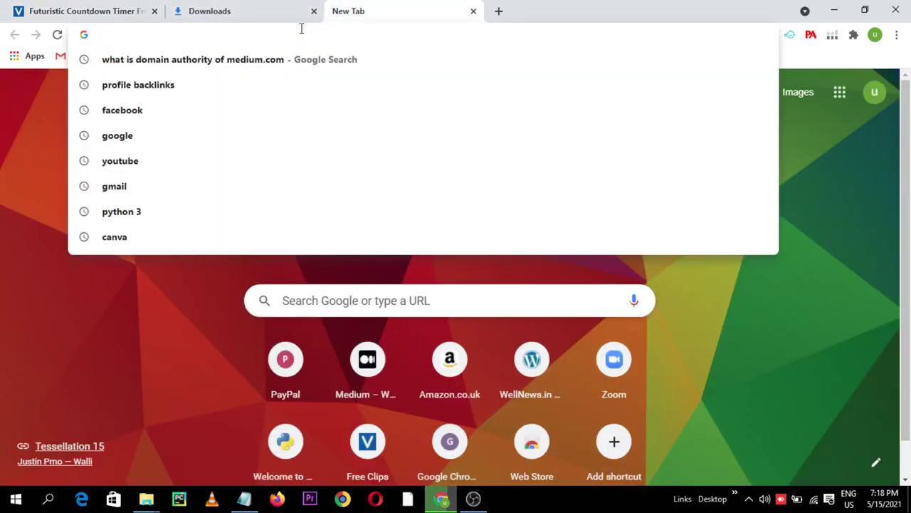
text(video)
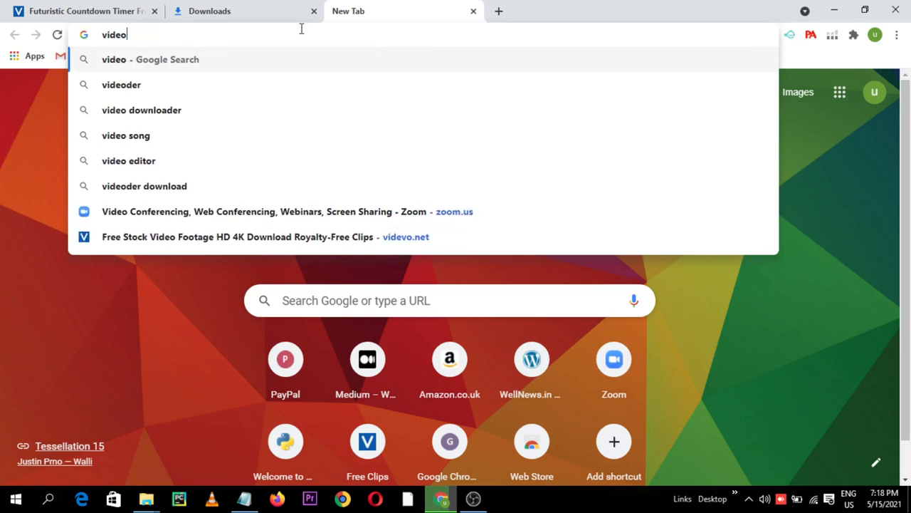
text(ss . p)
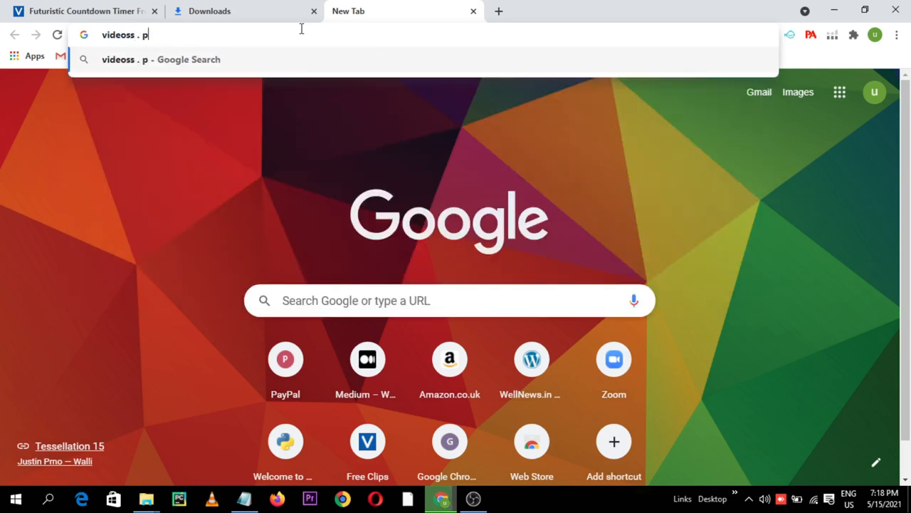
text(exels.com/)
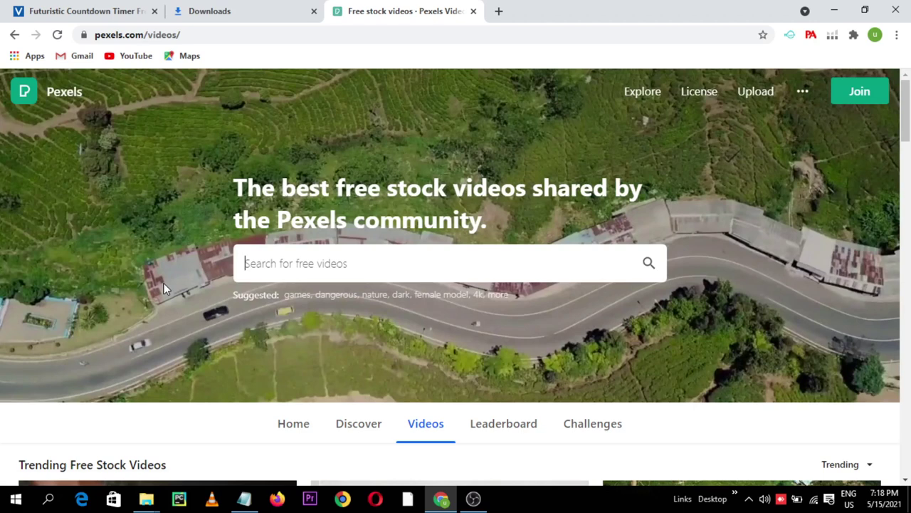
mouse_move(131, 299)
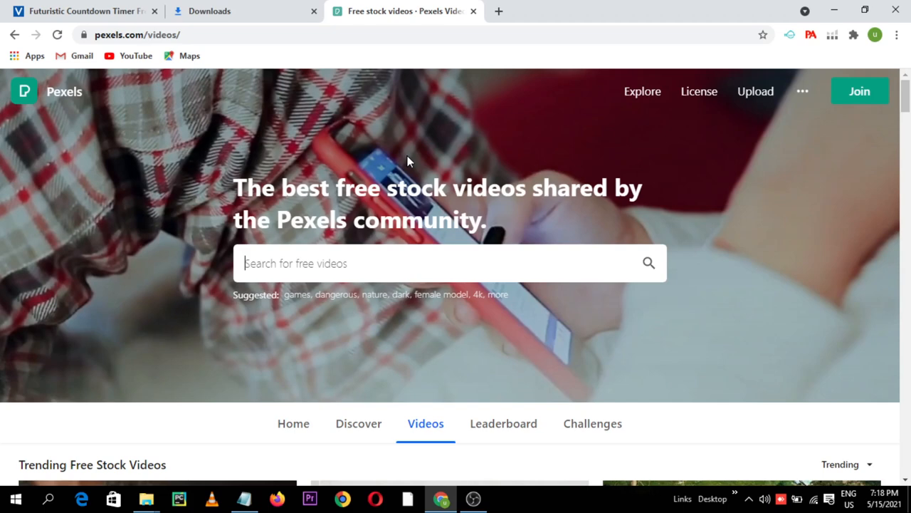
text(dog)
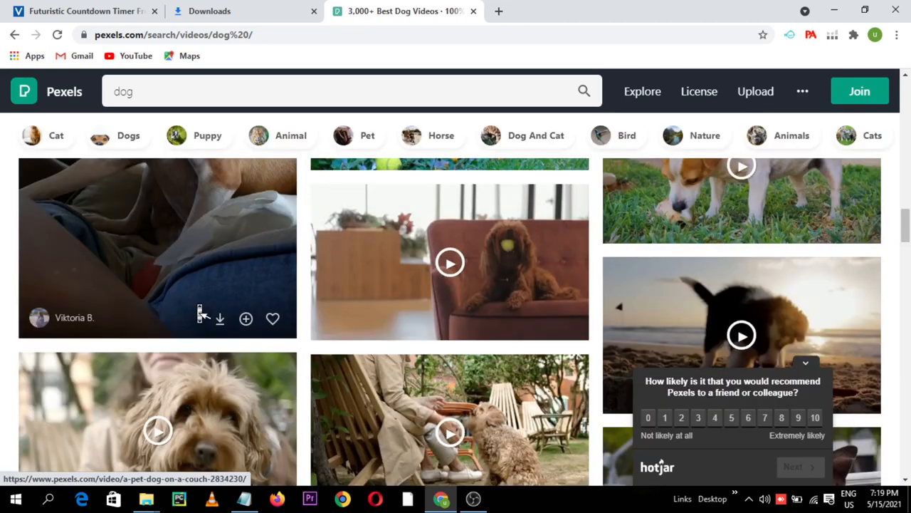
Scroll the dog results and open Martina Tomšič's German shepherd sitting on grass clip.
scroll(down, 3)
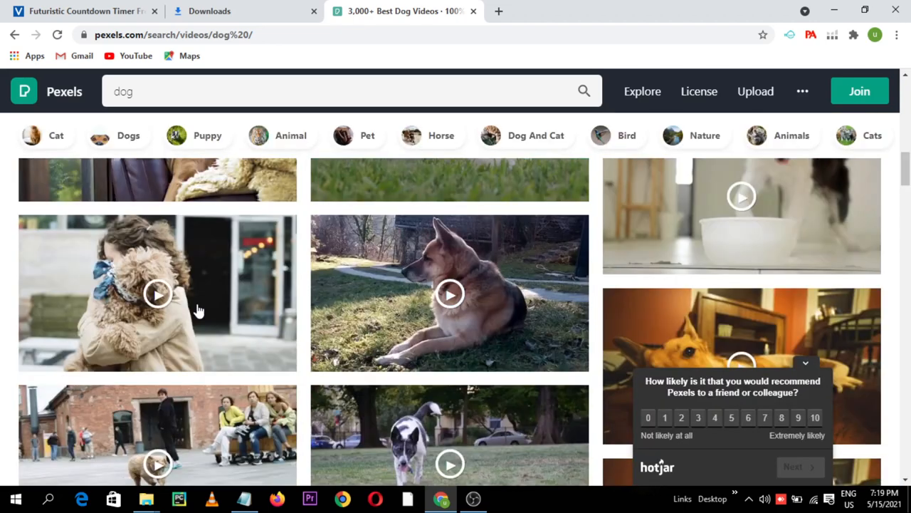
mouse_move(450, 295)
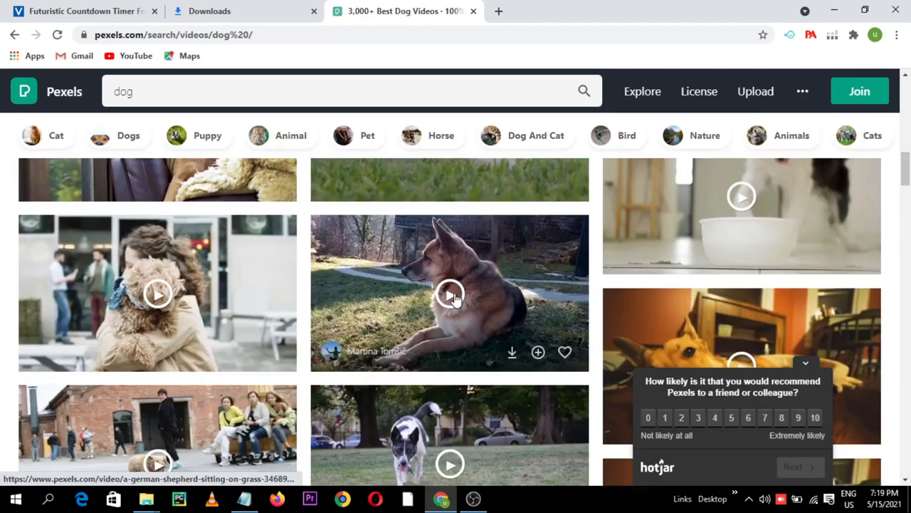
click(450, 293)
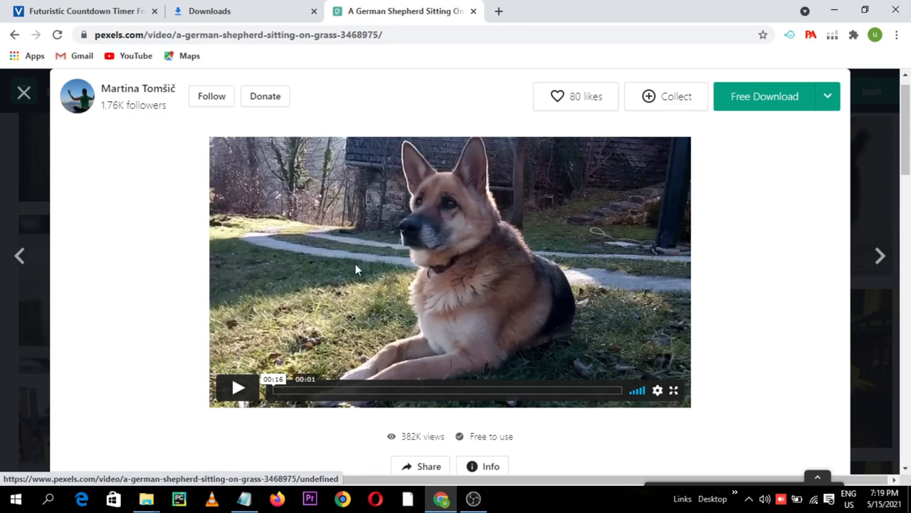
mouse_move(443, 264)
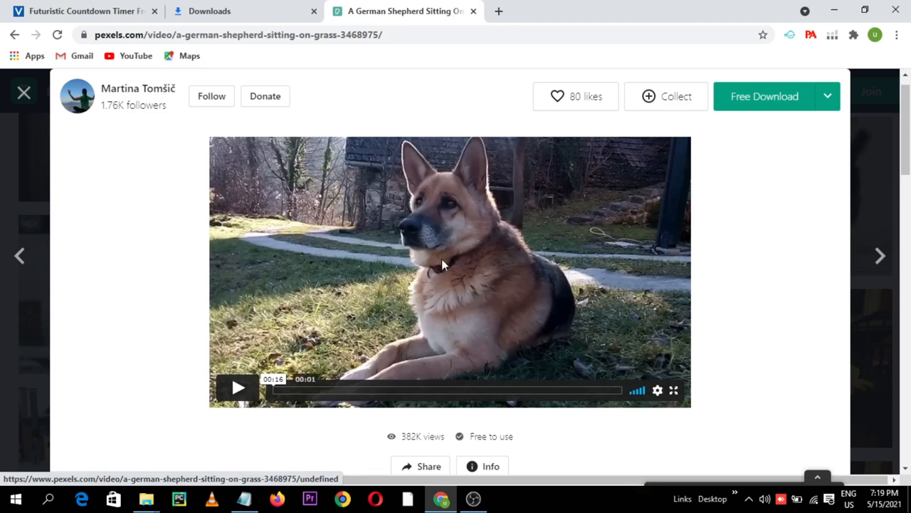
Preview the German shepherd clip and download it at original 1920×1080 size.
click(238, 387)
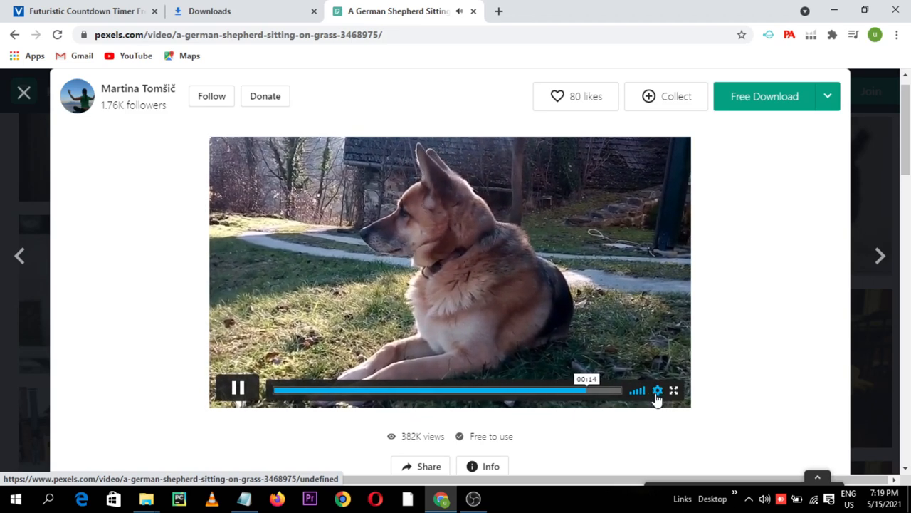
click(238, 387)
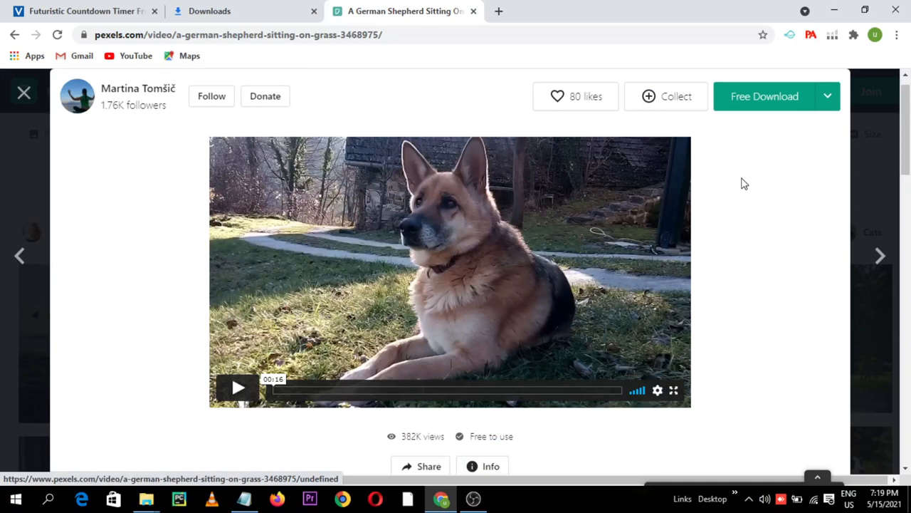
mouse_move(772, 108)
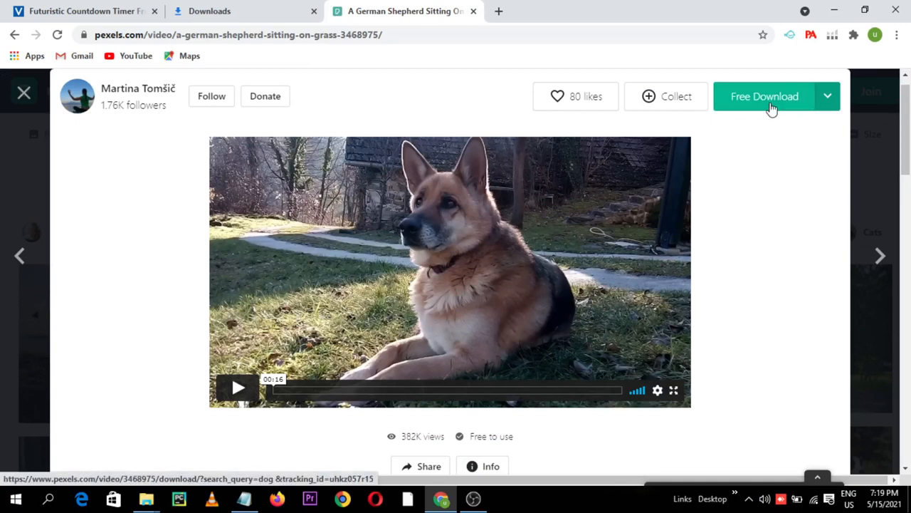
click(829, 97)
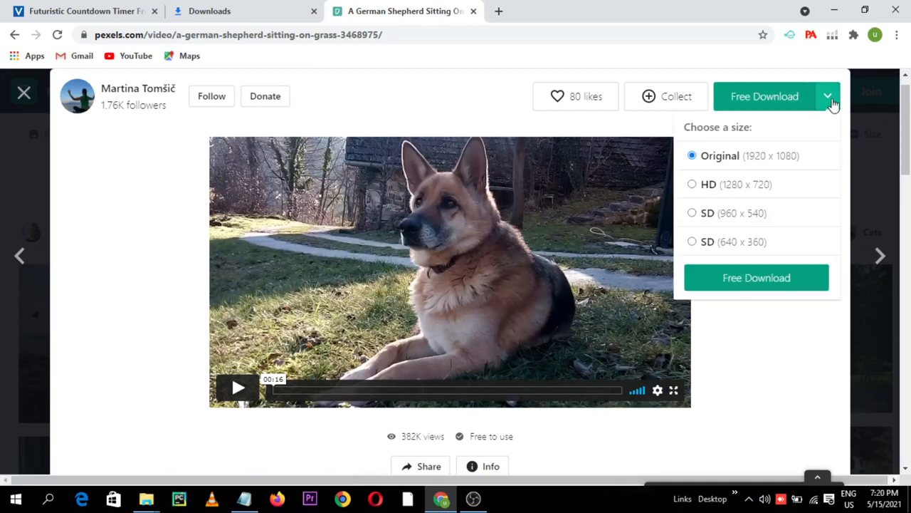
mouse_move(762, 241)
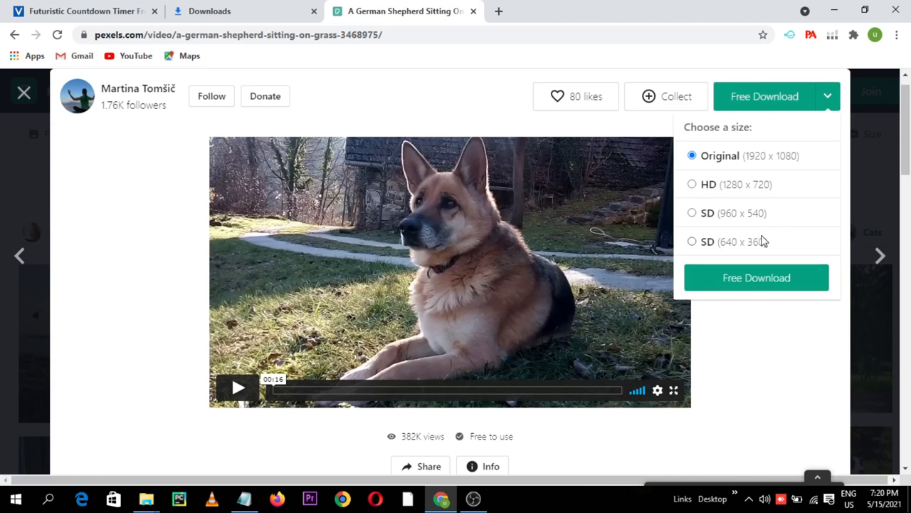
mouse_move(738, 245)
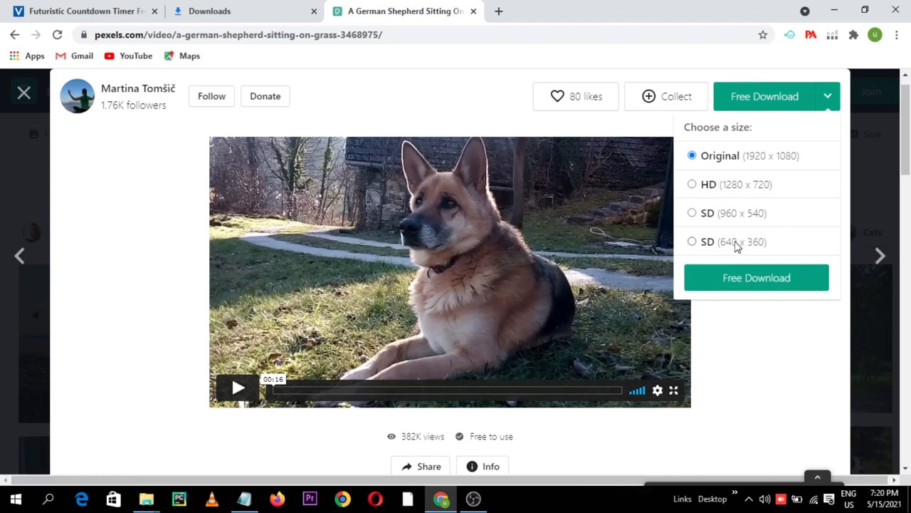
mouse_move(752, 164)
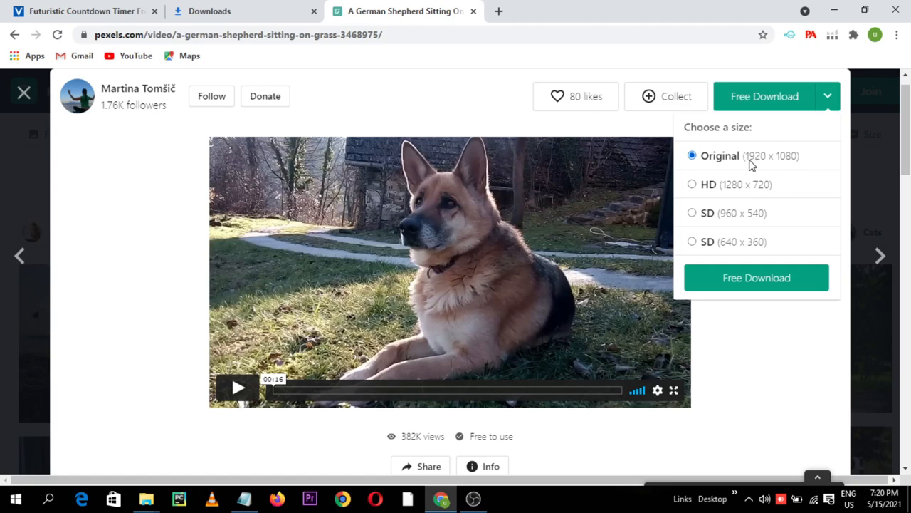
mouse_move(742, 165)
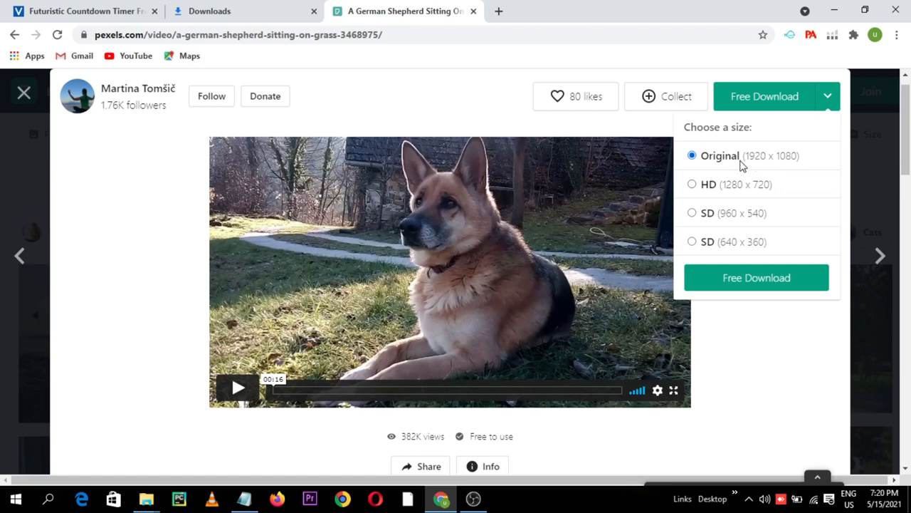
mouse_move(720, 208)
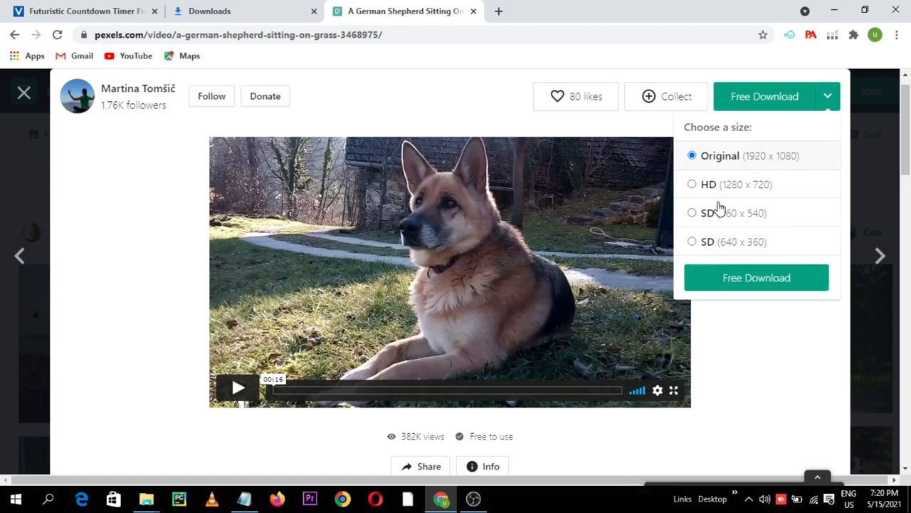
mouse_move(758, 277)
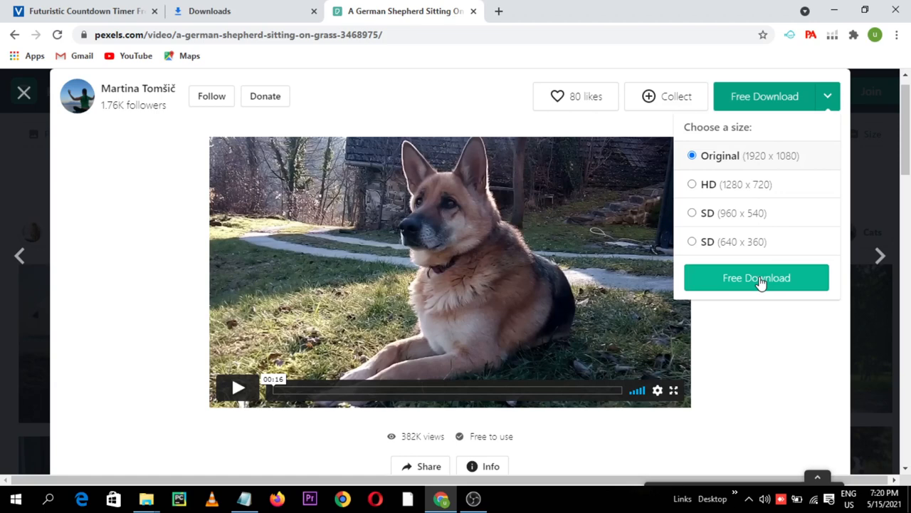
click(756, 278)
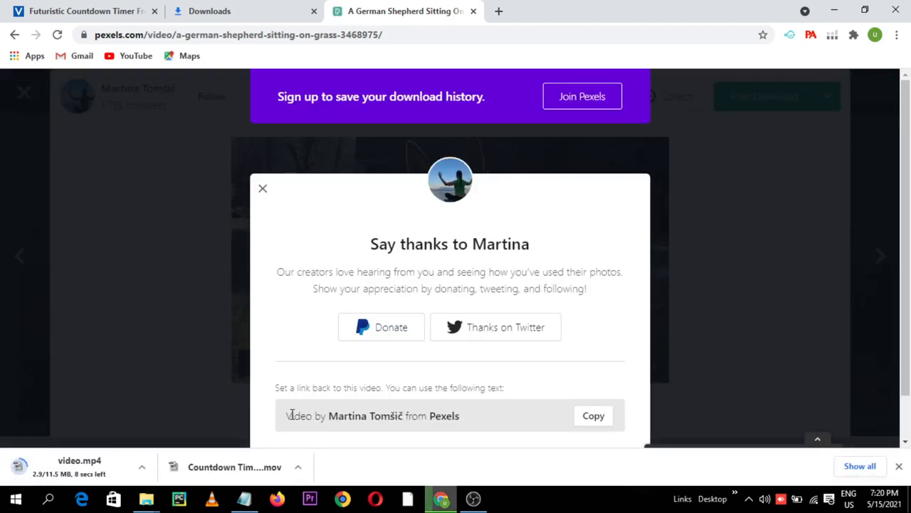
mouse_move(117, 445)
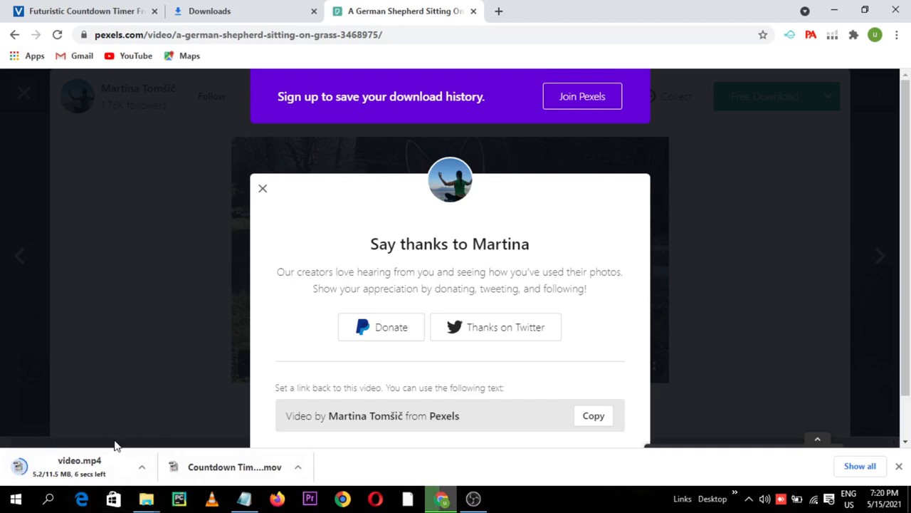
mouse_move(148, 337)
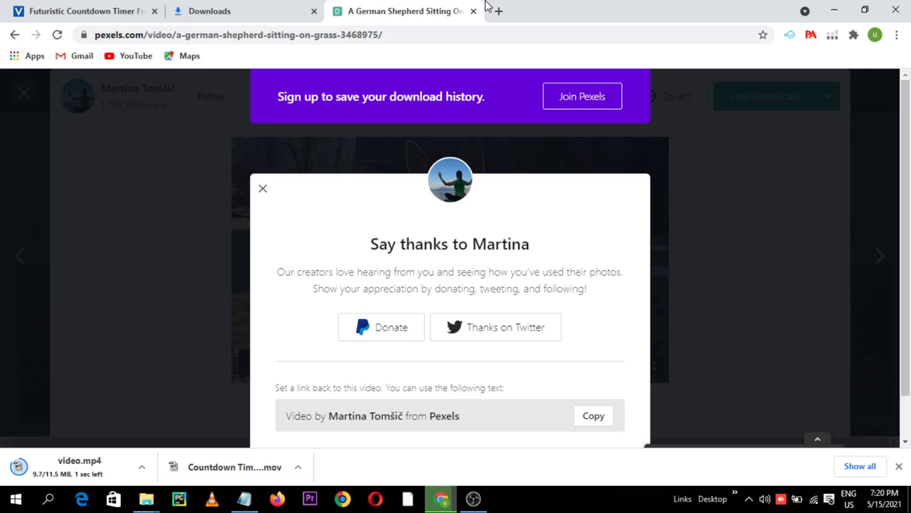
Reach Mixkit from a Google search in a new tab, dismiss the Envato Elements popup and browse the categories.
click(504, 12)
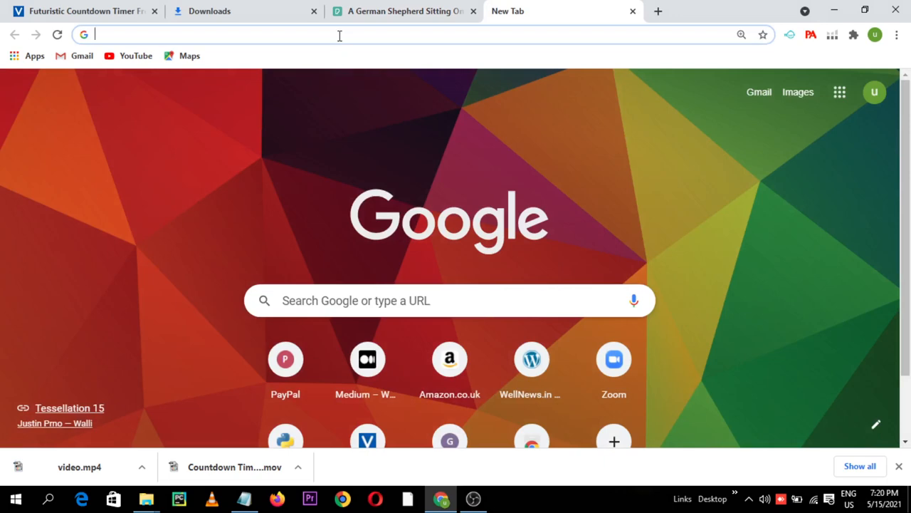
text(mi)
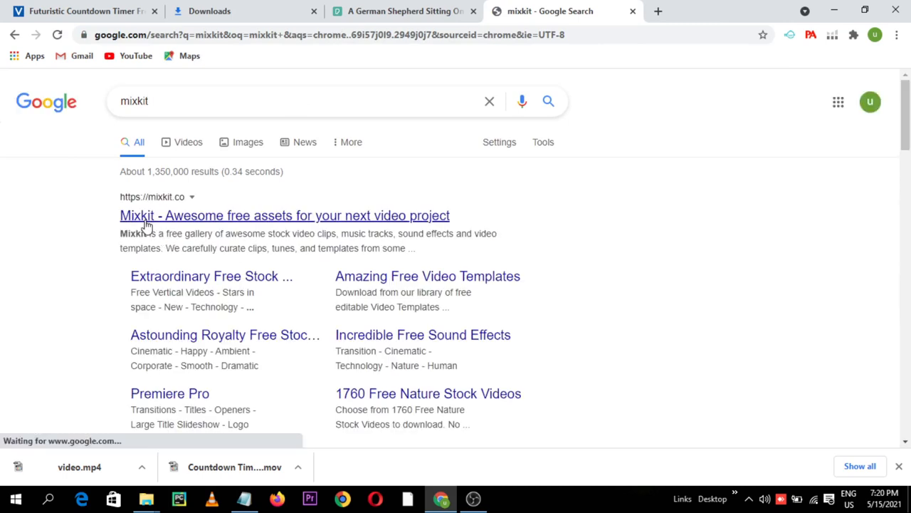
click(285, 215)
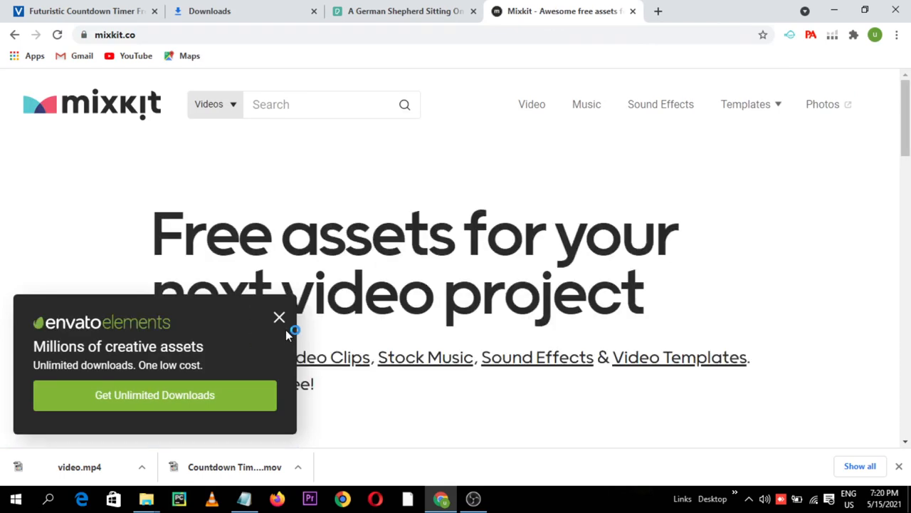
mouse_move(280, 326)
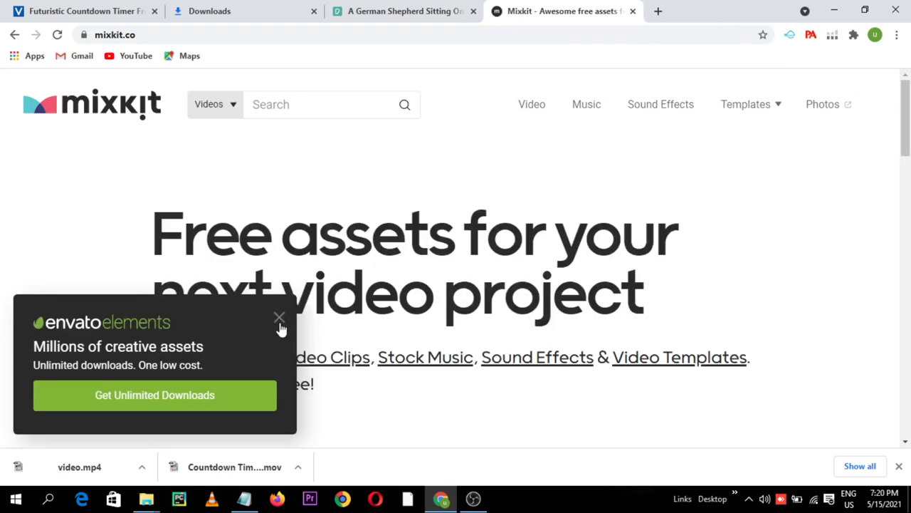
click(279, 316)
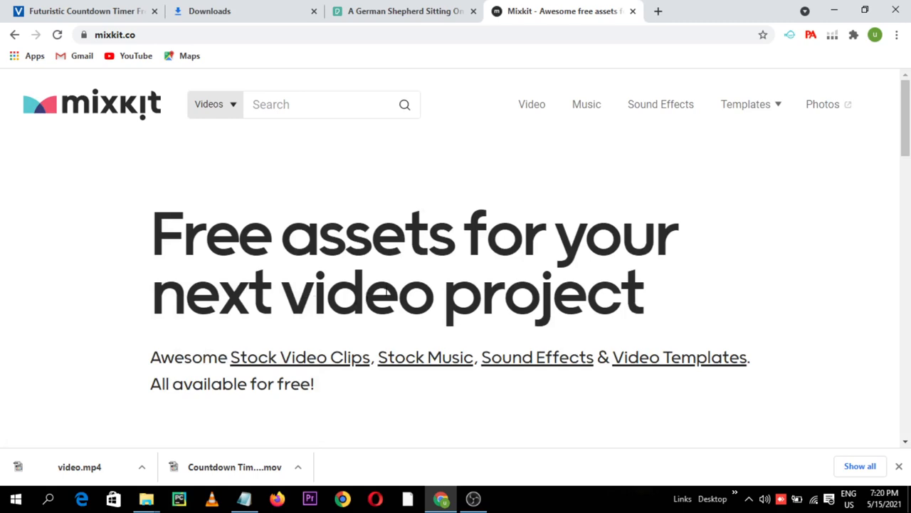
mouse_move(470, 327)
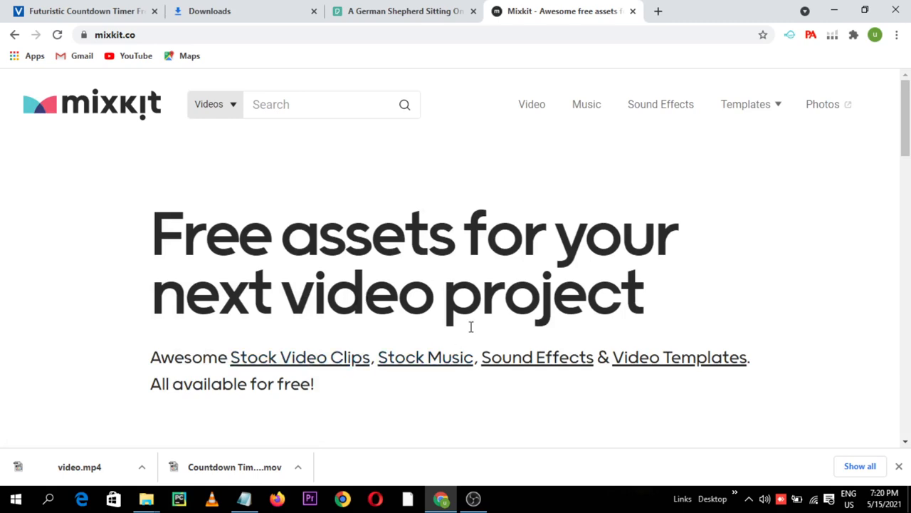
scroll(down, 3)
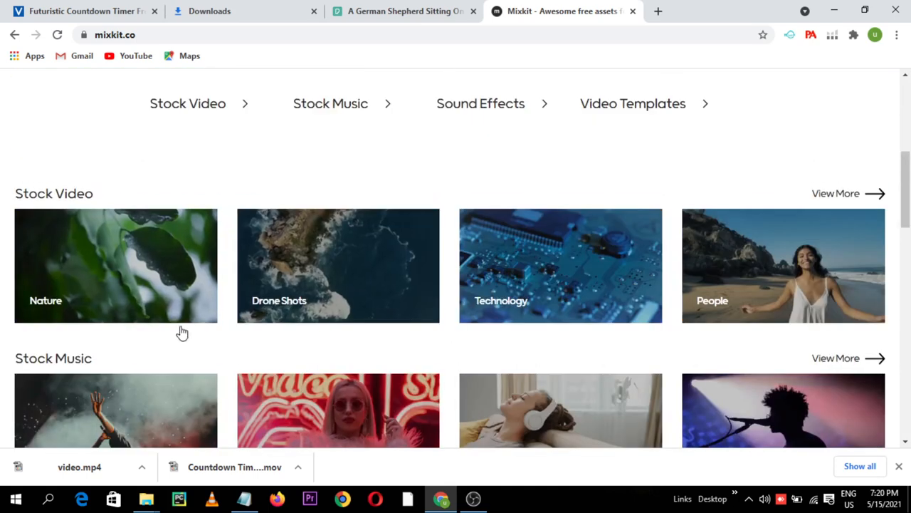
mouse_move(339, 294)
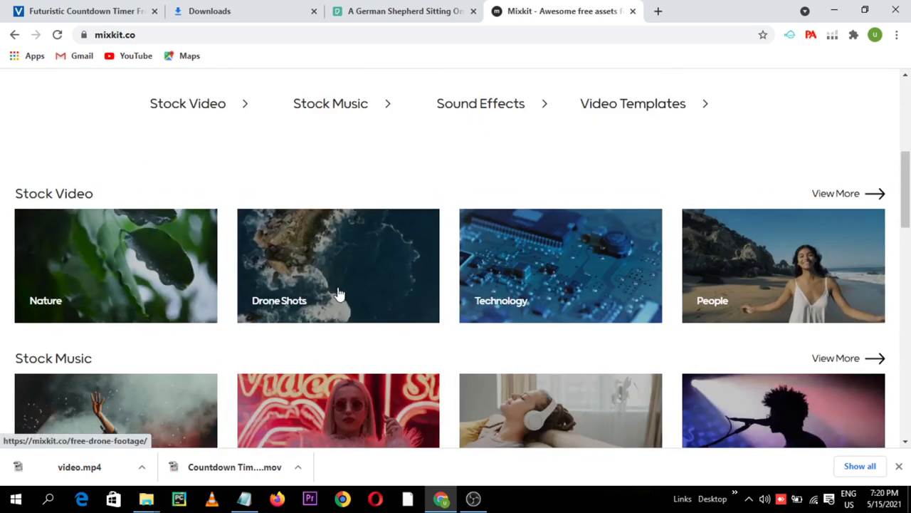
mouse_move(144, 288)
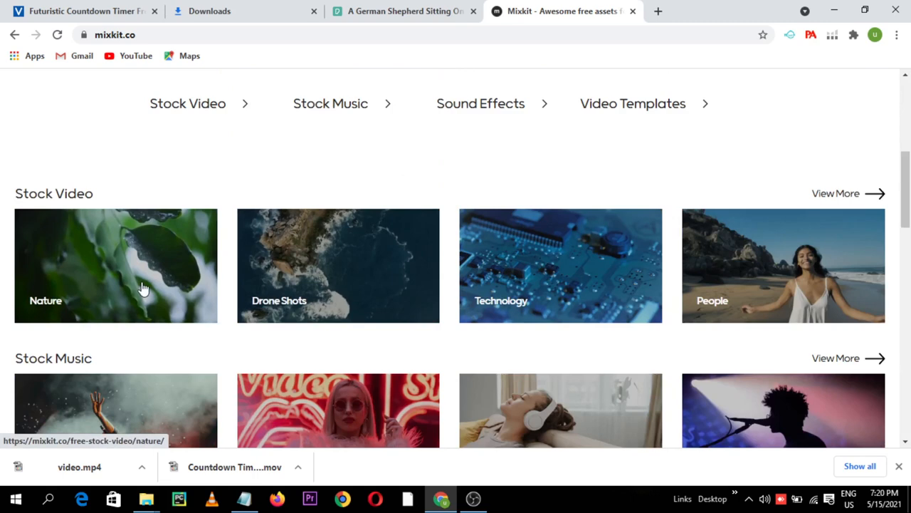
scroll(up, 3)
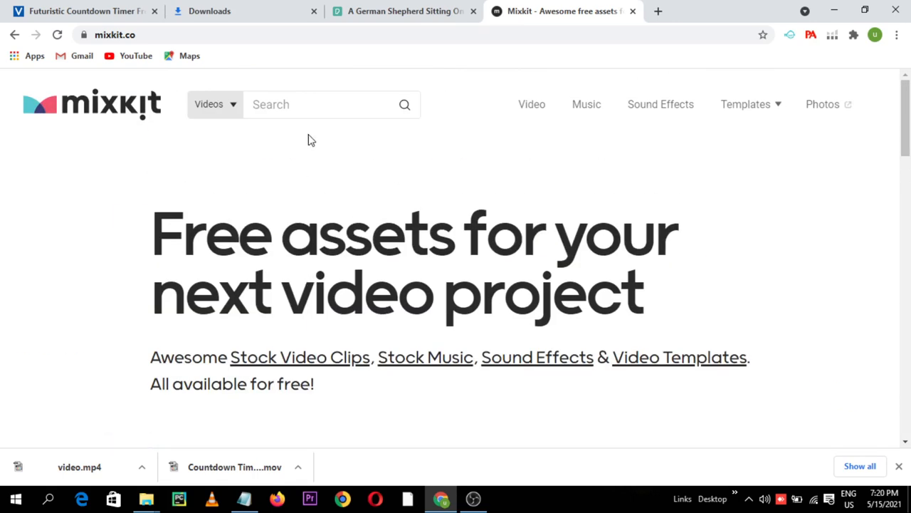
Search Mixkit for Computer and open 'Timelapse of a person editing a video'.
text(c)
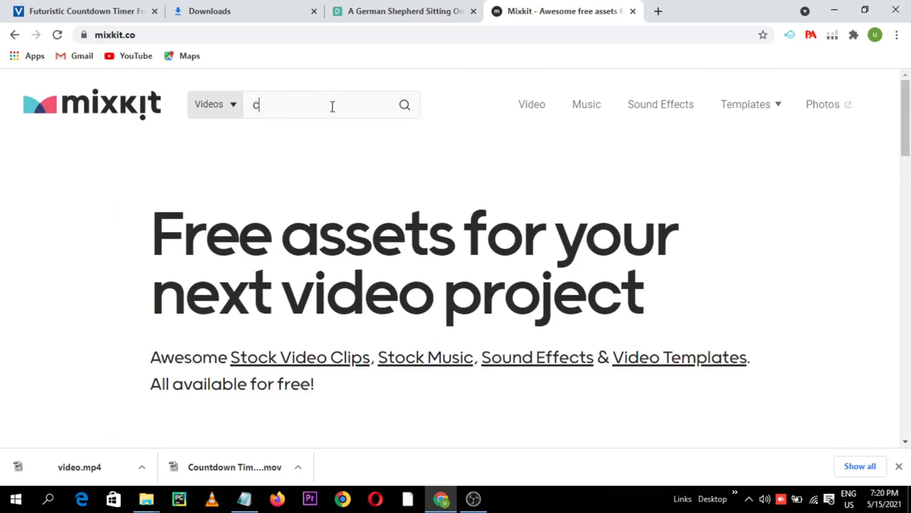
text(omputer)
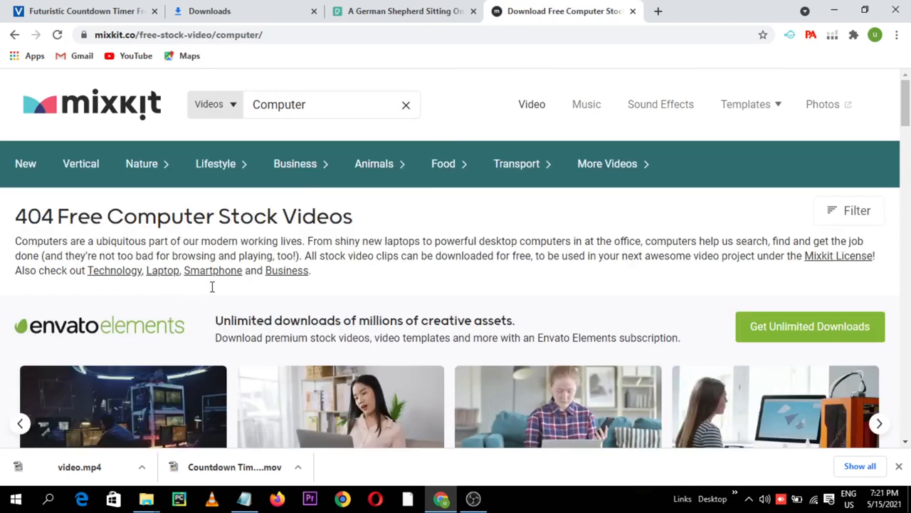
scroll(down, 3)
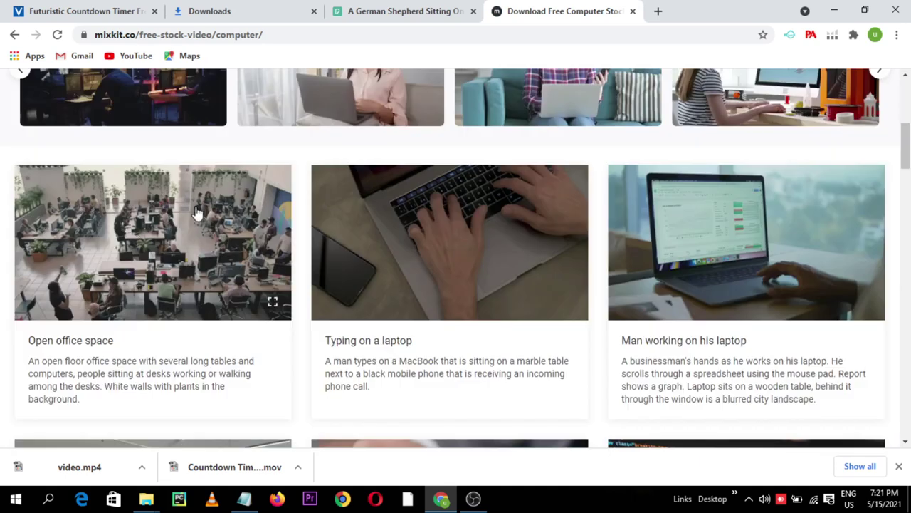
scroll(up, 3)
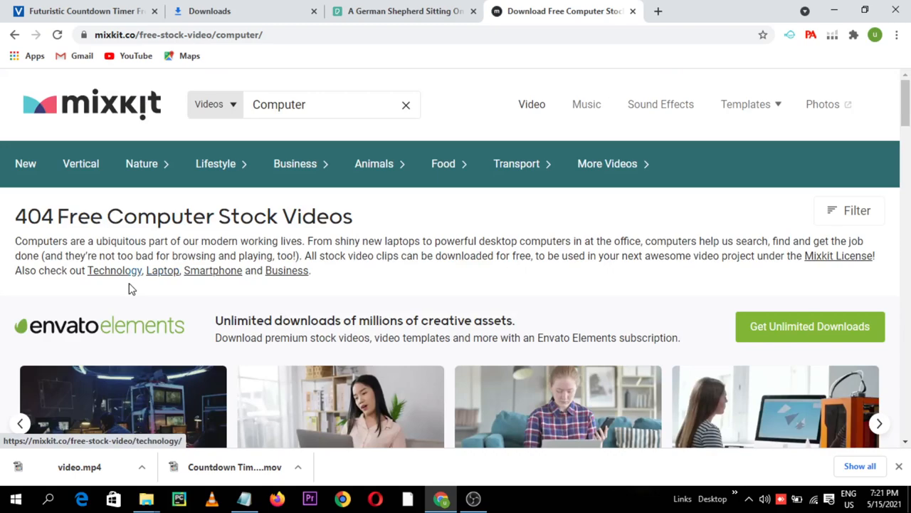
scroll(down, 3)
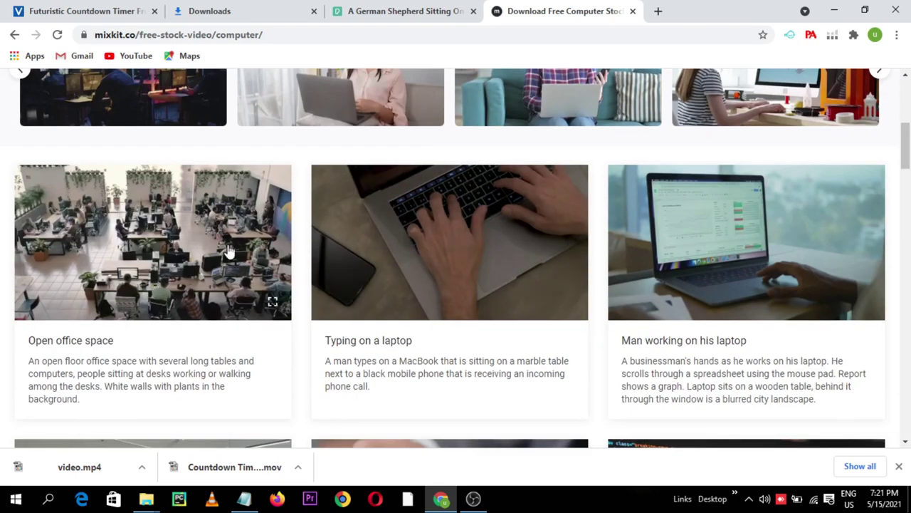
scroll(down, 3)
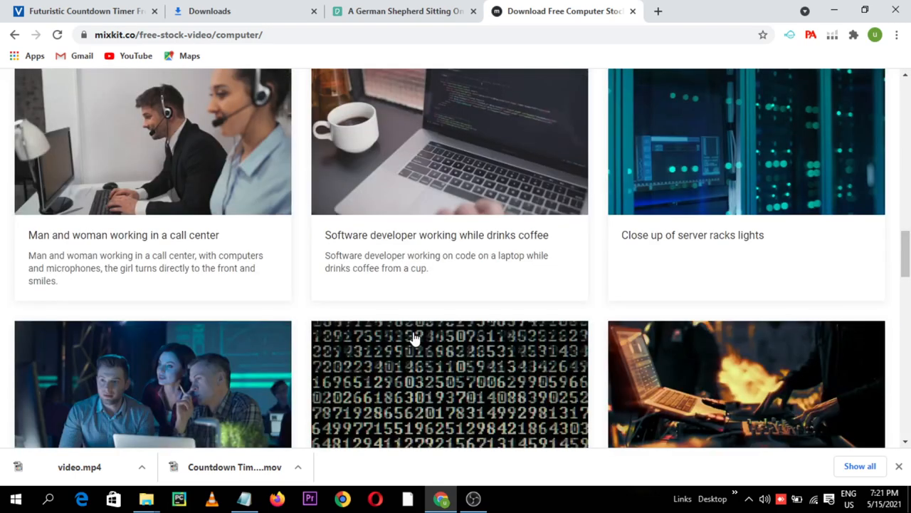
scroll(down, 3)
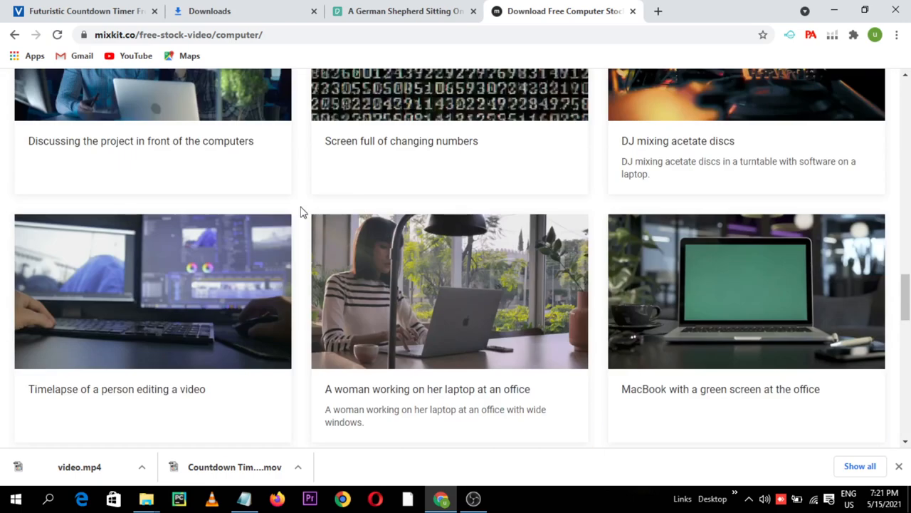
click(152, 291)
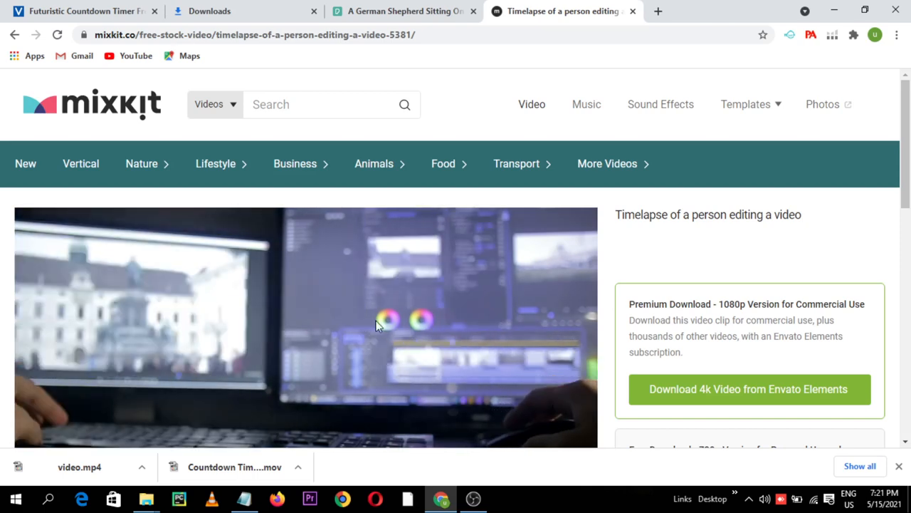
mouse_move(643, 382)
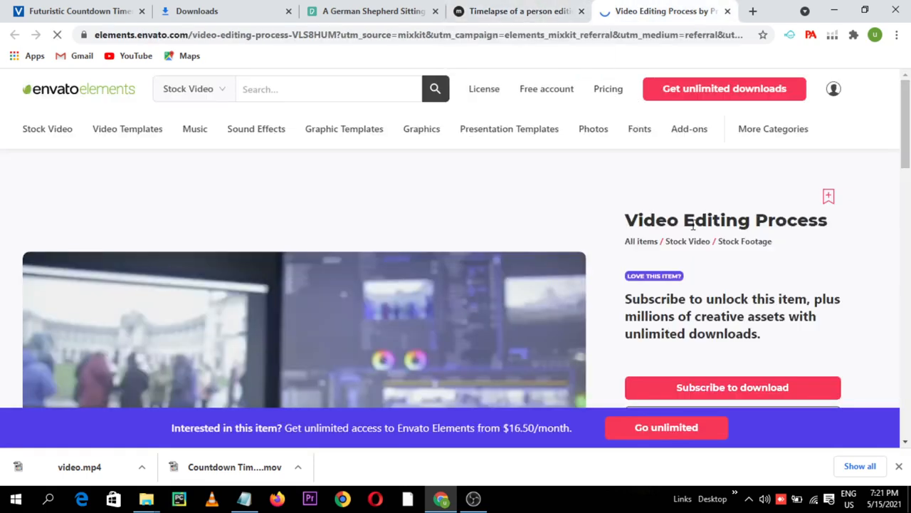
View the Envato Elements Video Editing Process page, then return to the Mixkit clip's free download section.
click(518, 11)
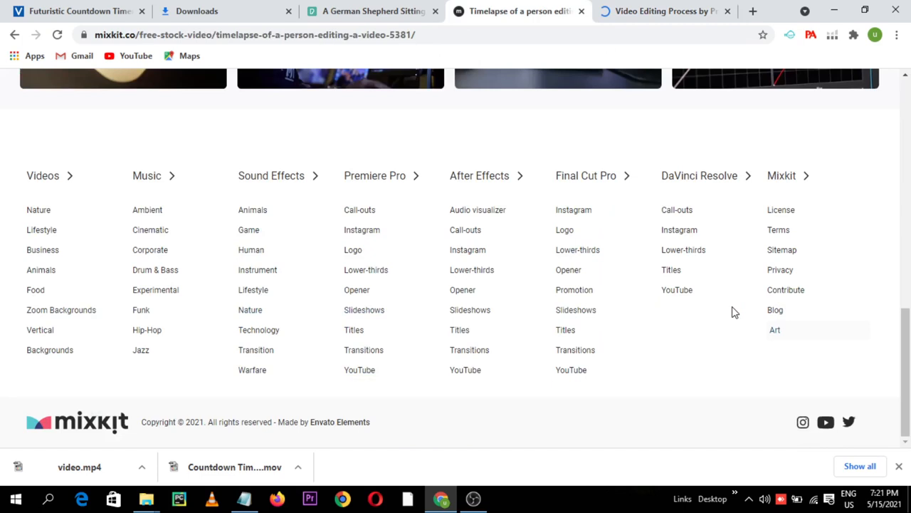
scroll(up, 3)
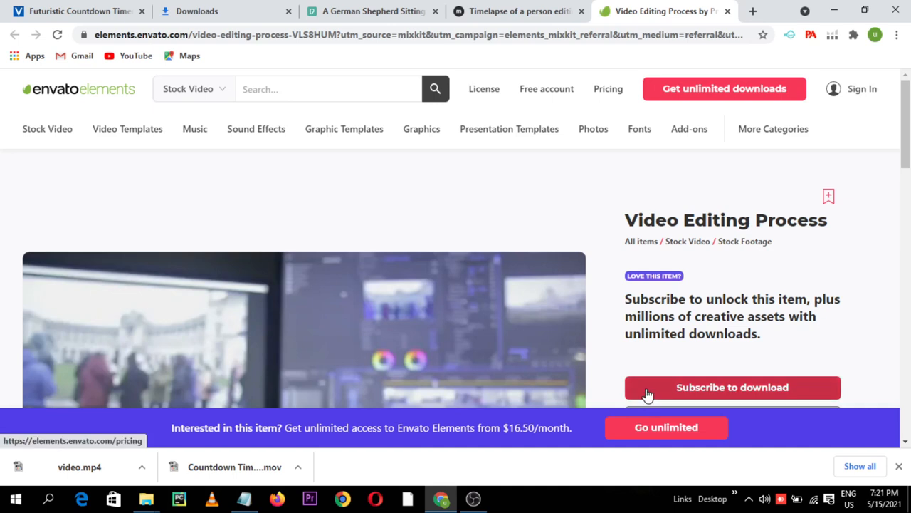
mouse_move(716, 291)
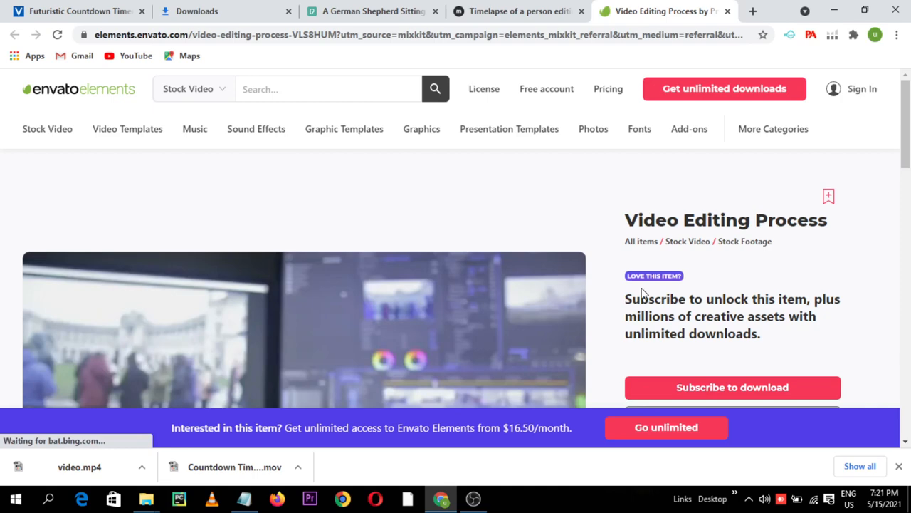
click(518, 11)
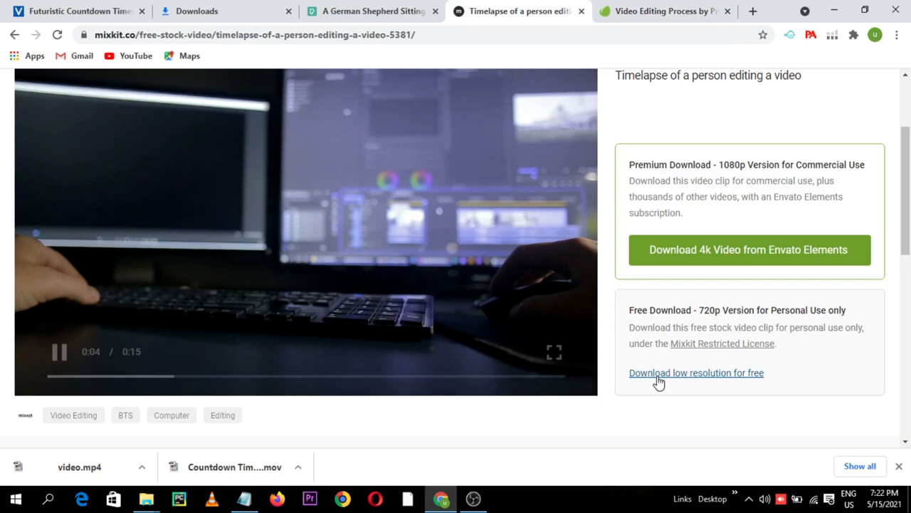
Download Mixkit's free low-resolution timelapse clip, then open a fresh Chrome tab.
click(696, 373)
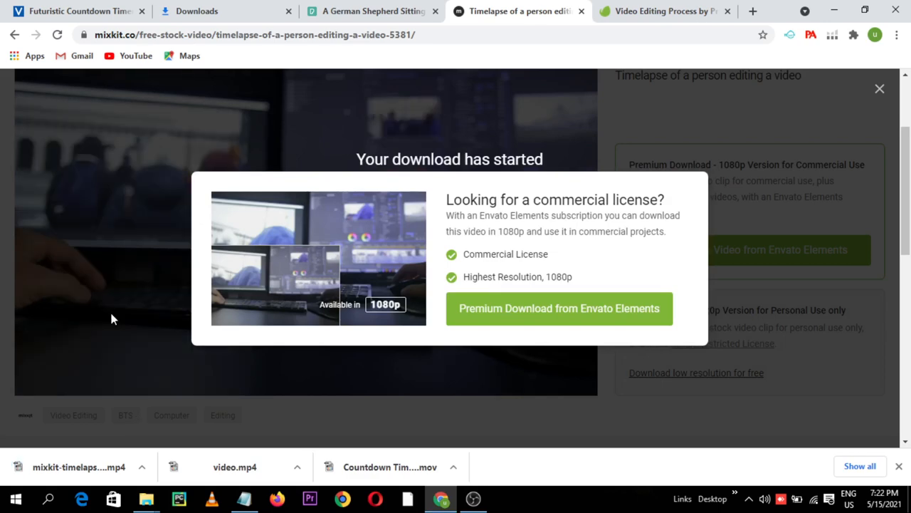
mouse_move(672, 11)
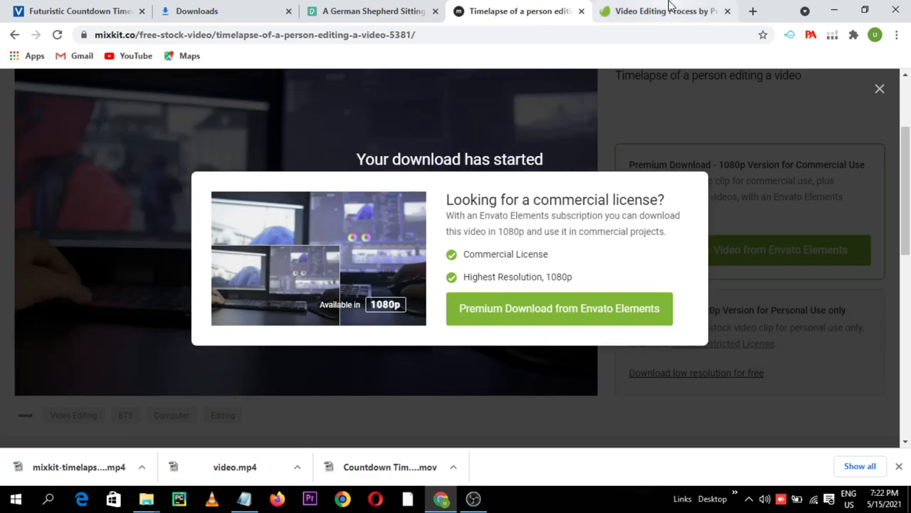
click(669, 12)
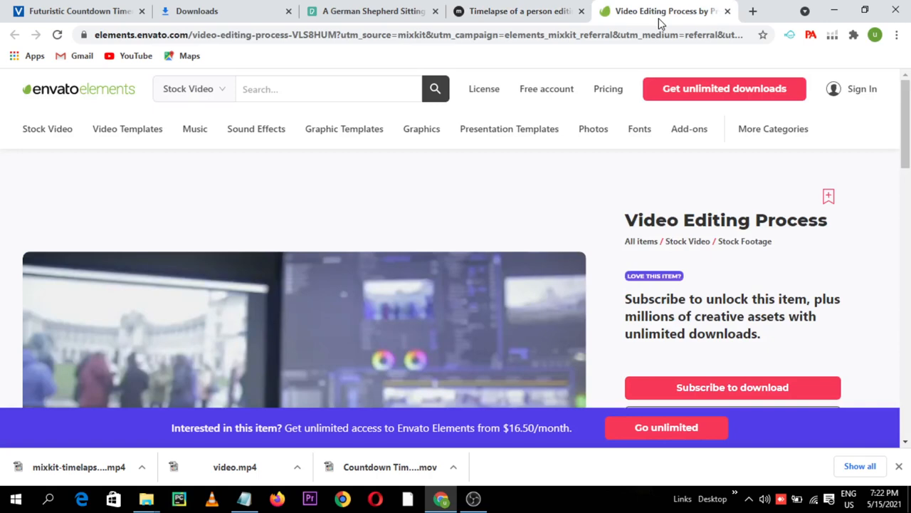
mouse_move(754, 11)
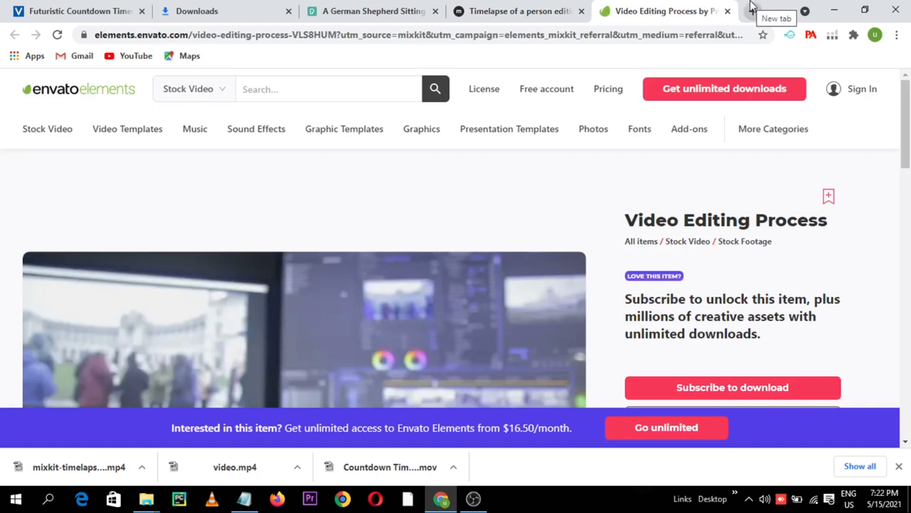
click(752, 12)
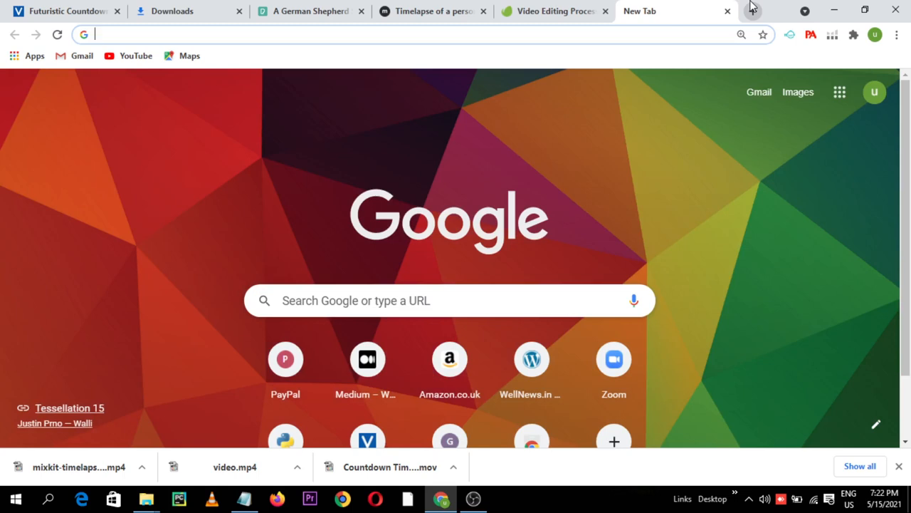
Visit videvo.net and check the Notepad list of stock footage sites.
text(videvo.net)
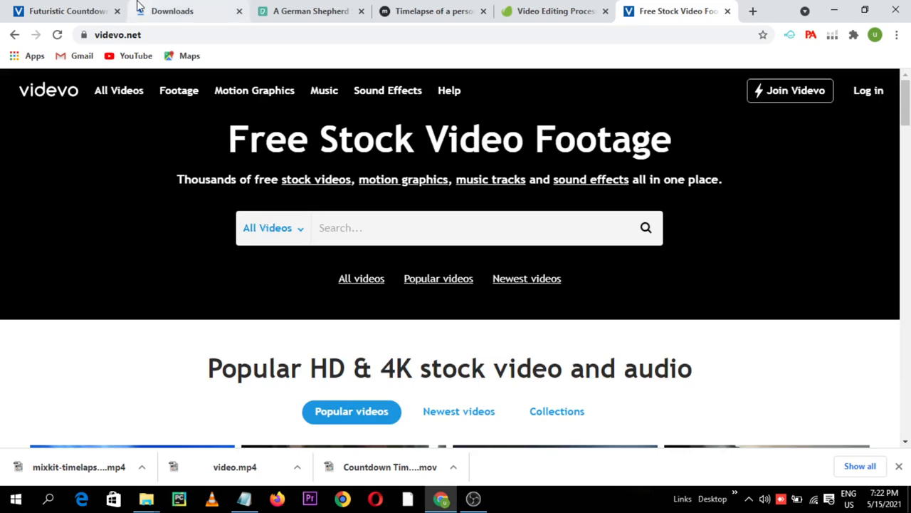
click(57, 11)
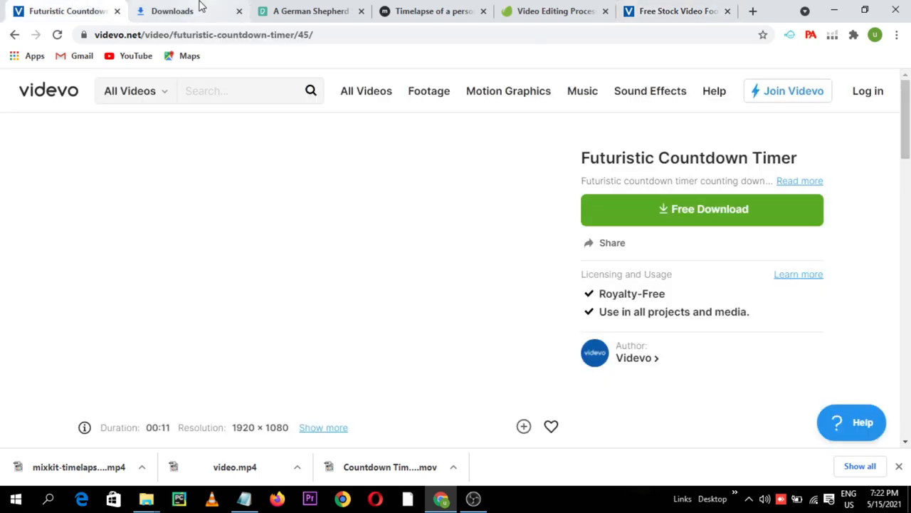
click(678, 12)
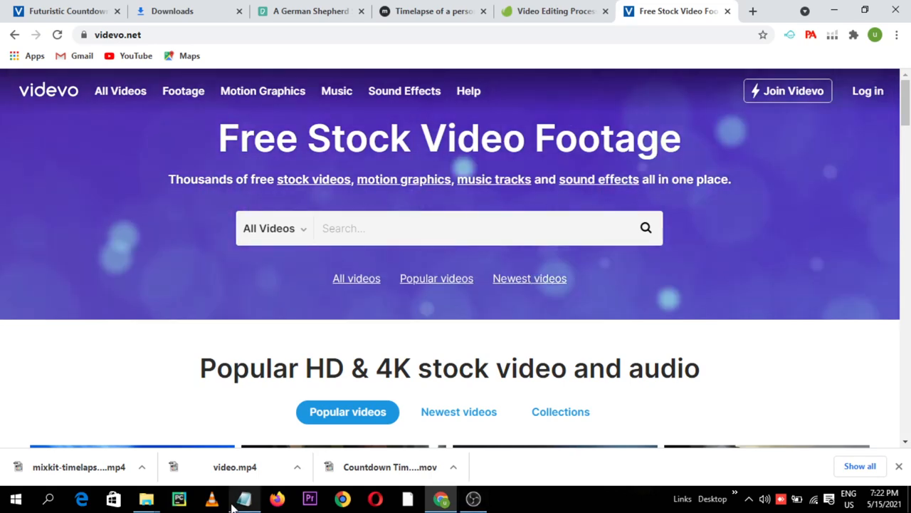
click(242, 498)
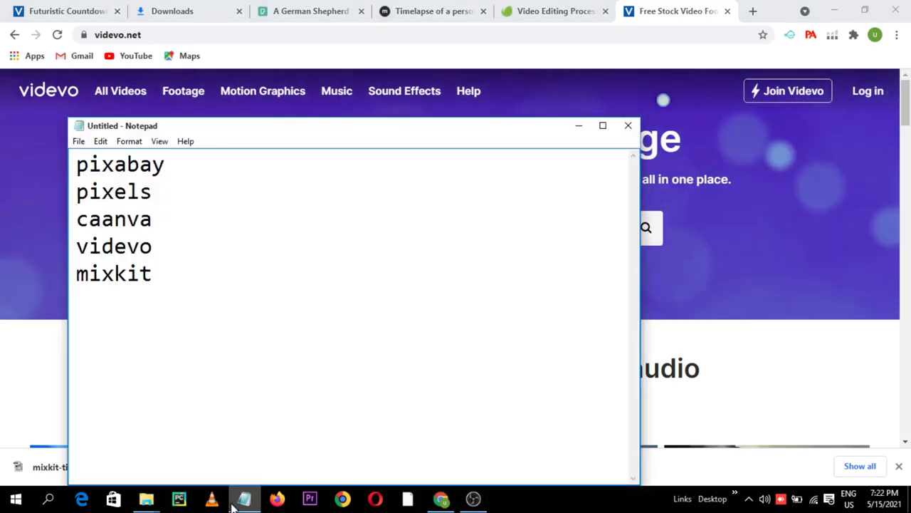
click(628, 125)
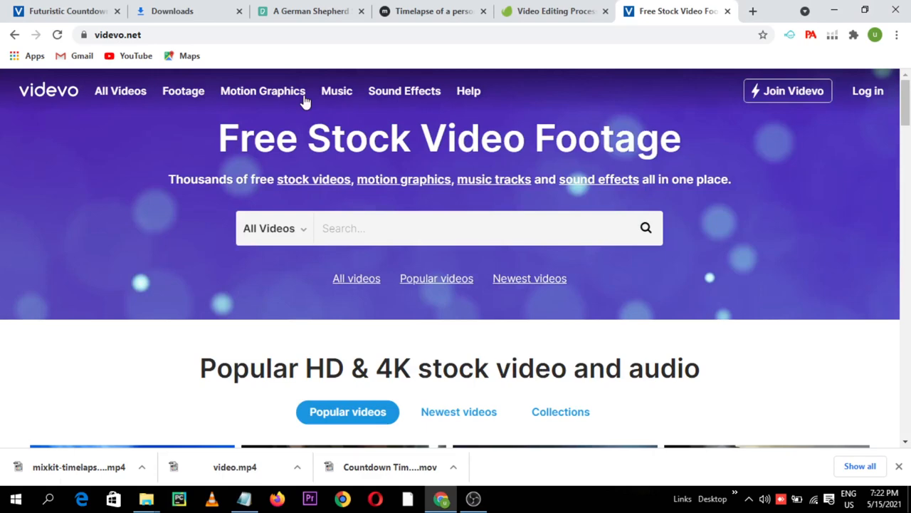
Search Google for 'pixabay', open pixabay.com and go to its free stock videos section.
click(117, 35)
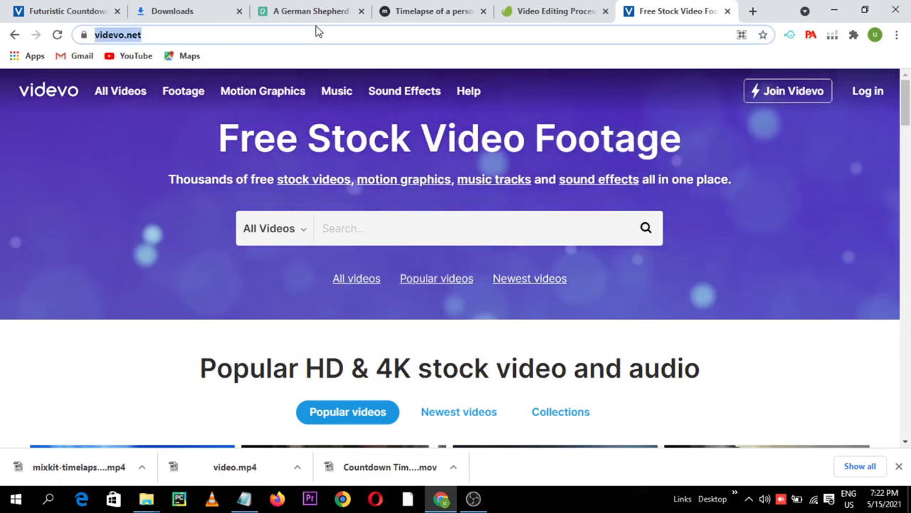
text(pixa)
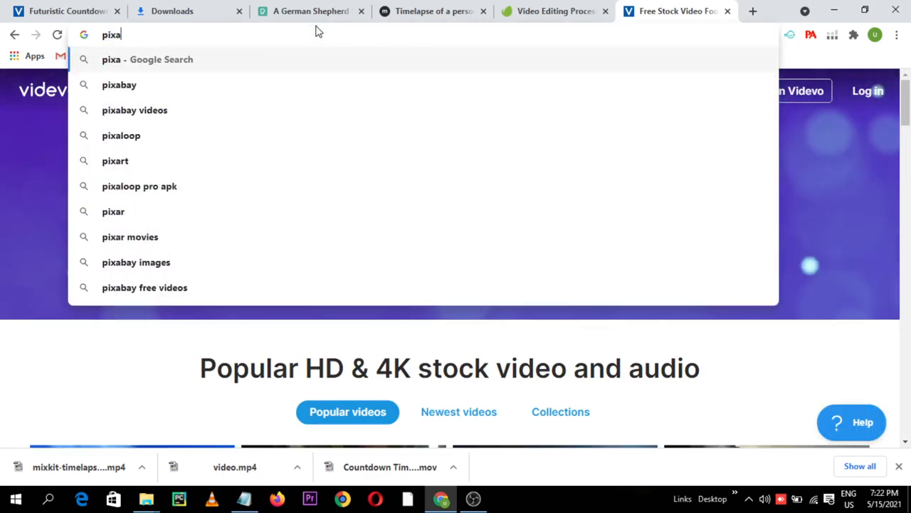
text(bay)
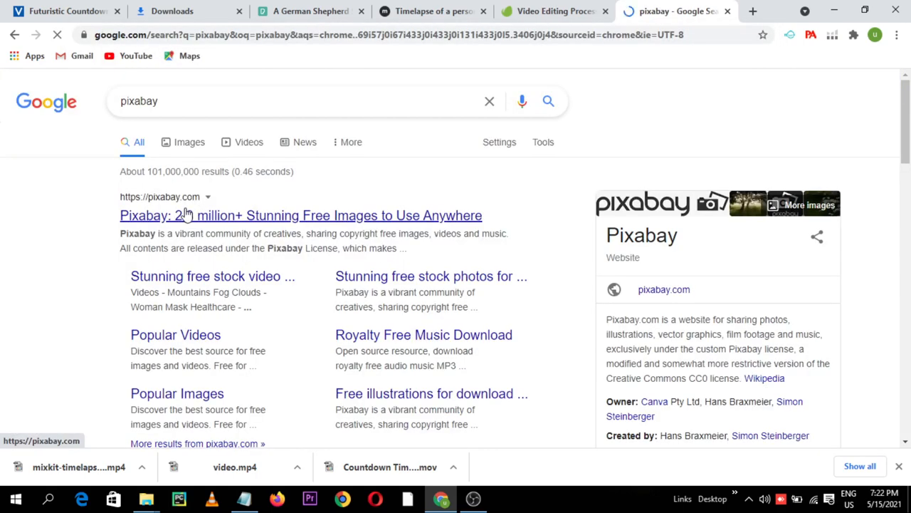
click(187, 215)
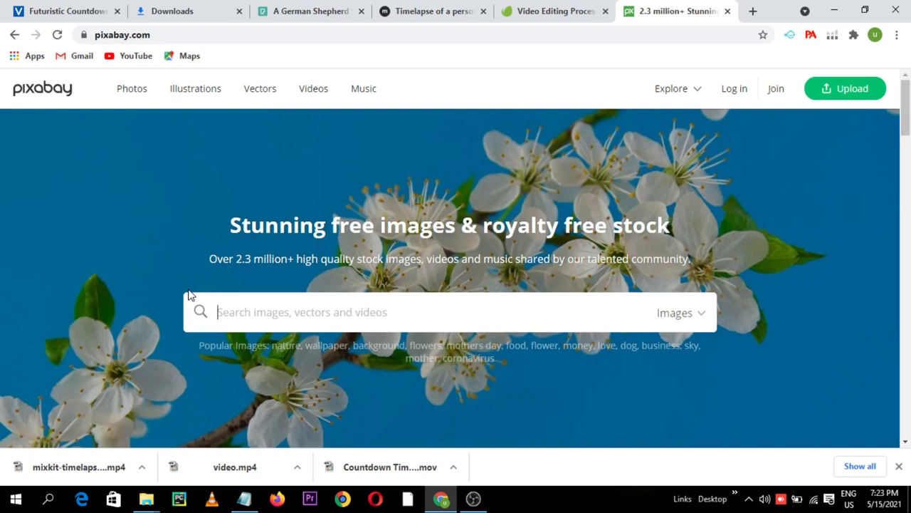
mouse_move(159, 276)
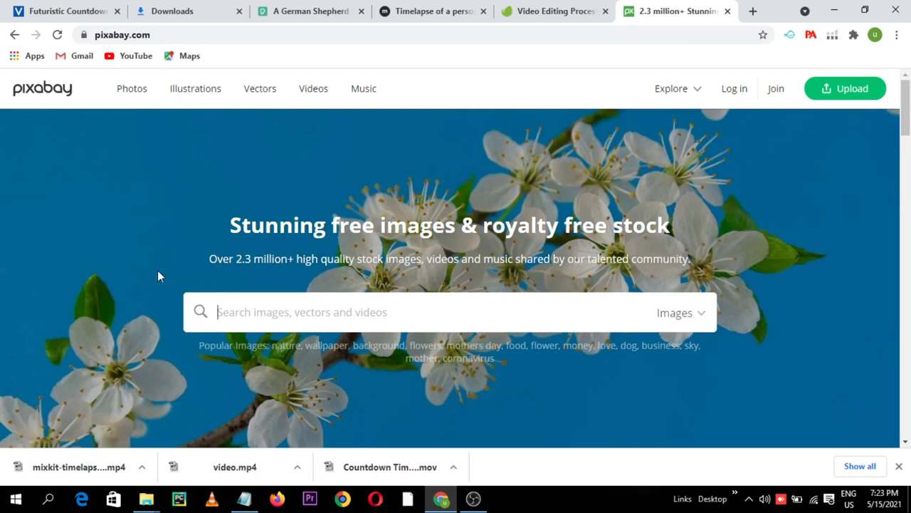
scroll(down, 3)
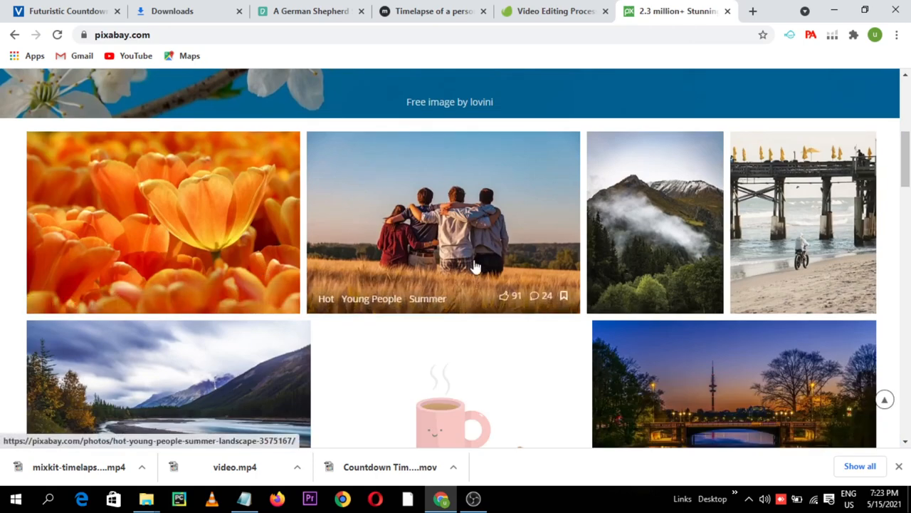
scroll(up, 3)
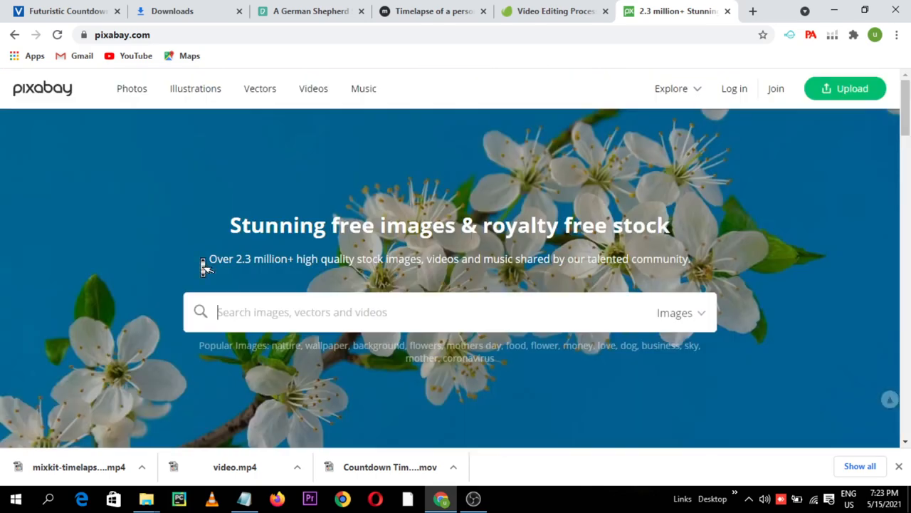
mouse_move(242, 159)
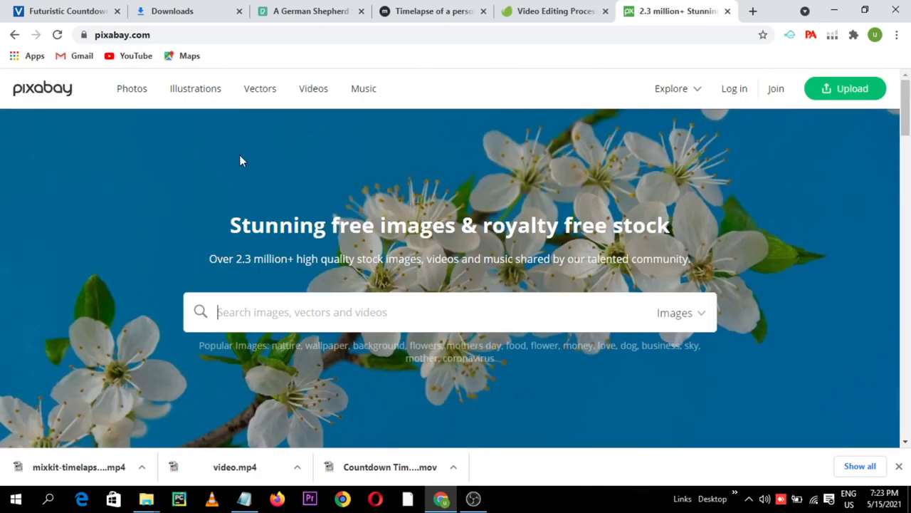
mouse_move(308, 107)
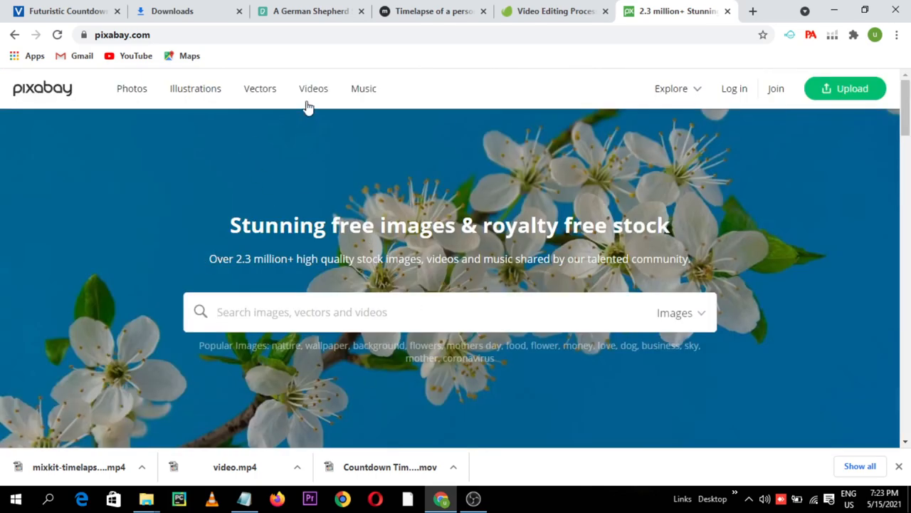
click(314, 88)
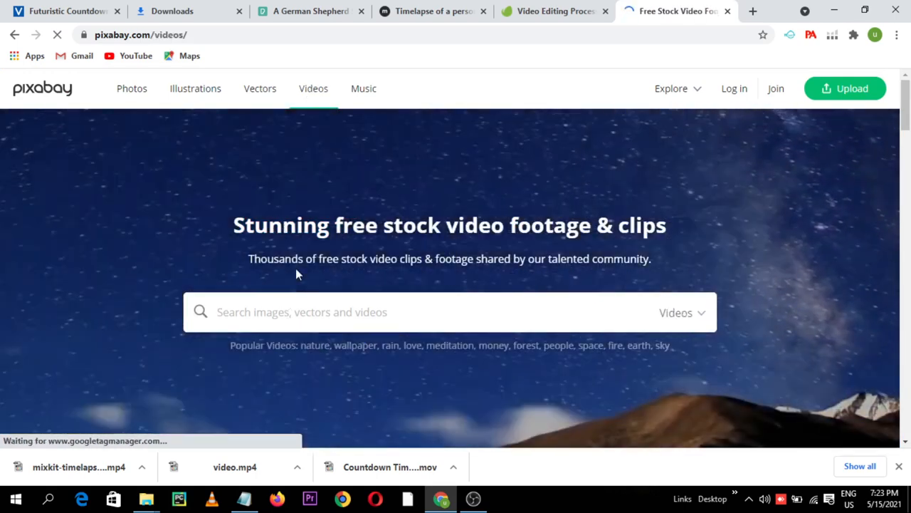
Browse Pixabay's video grid and open the aerial Road Highway Drive Car Alps clip.
scroll(down, 3)
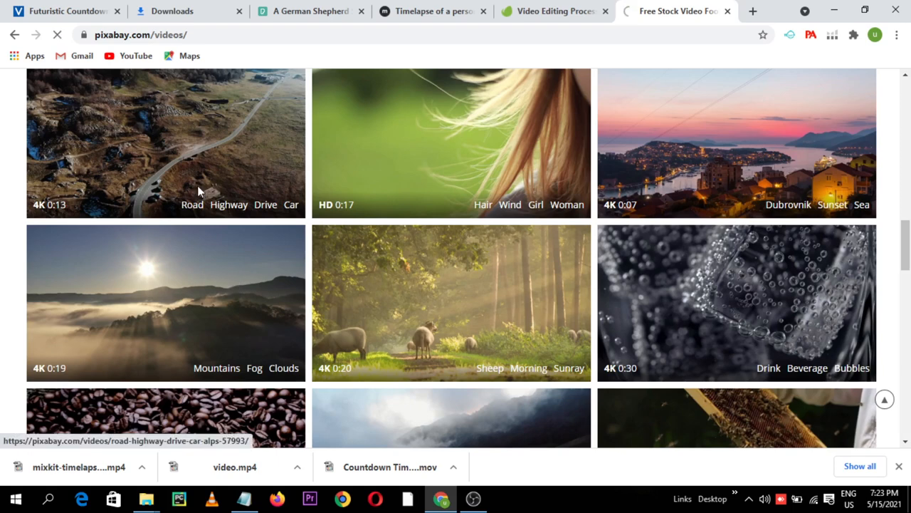
mouse_move(293, 270)
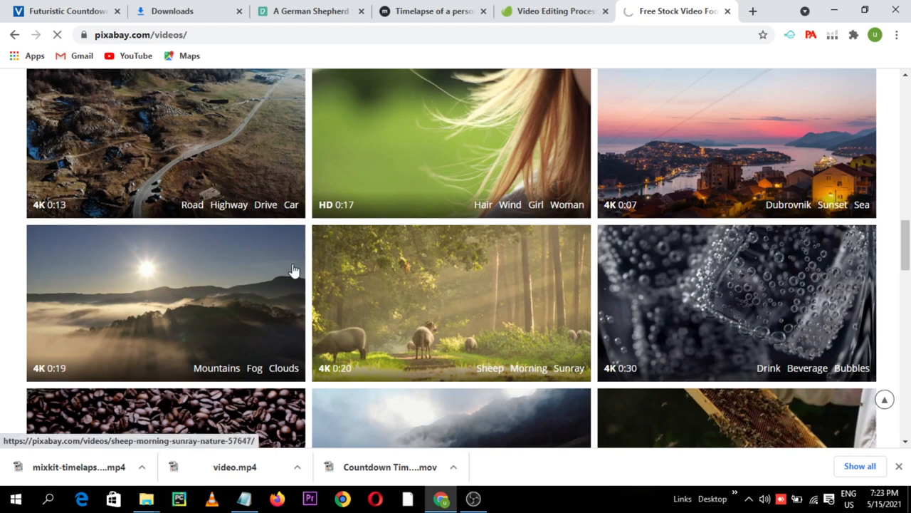
mouse_move(359, 247)
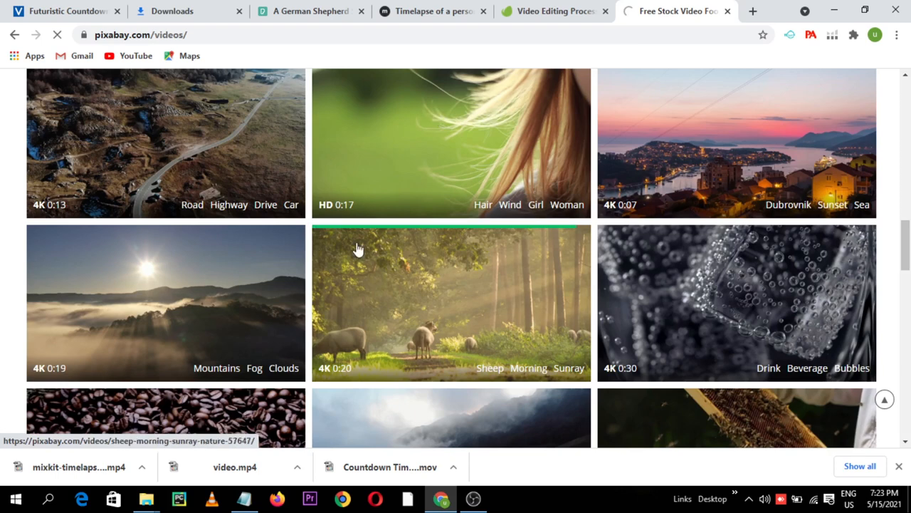
mouse_move(192, 168)
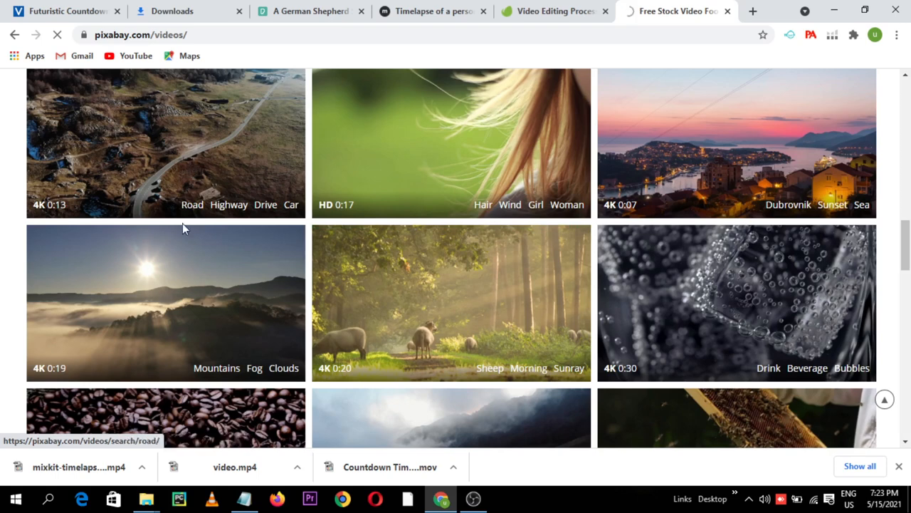
mouse_move(393, 273)
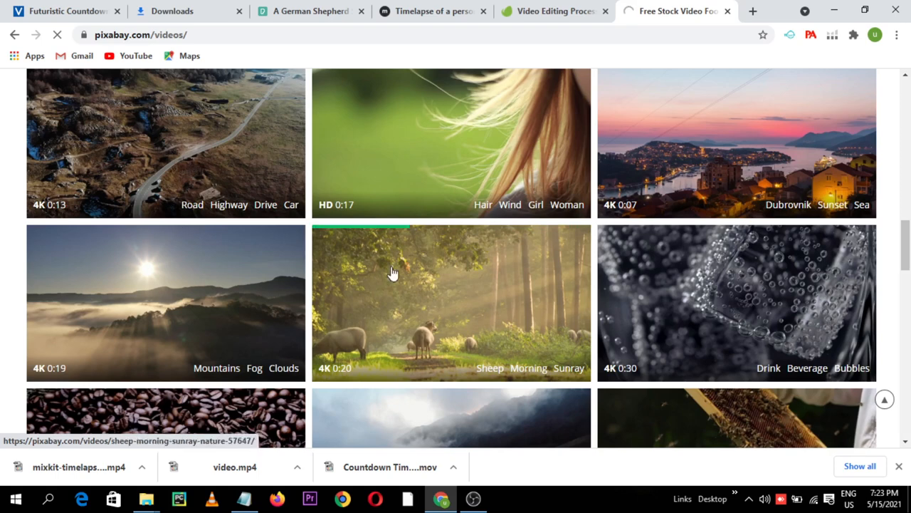
mouse_move(165, 296)
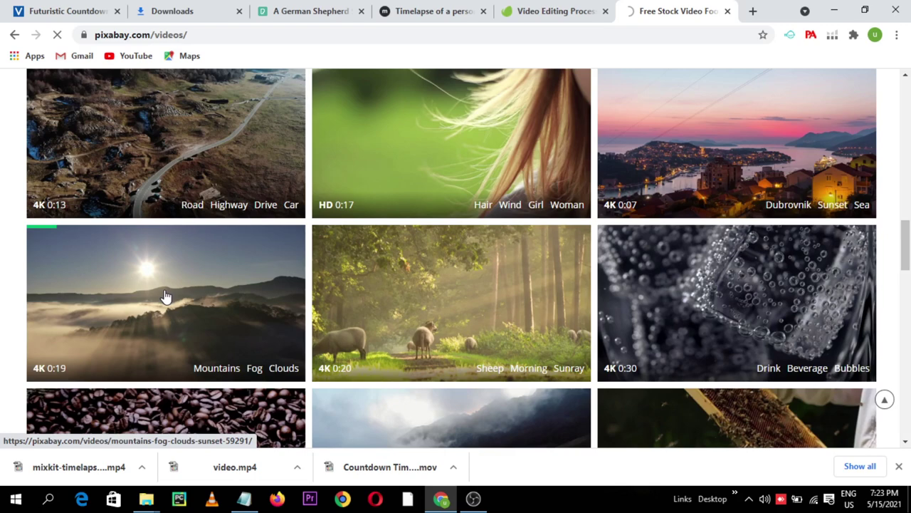
click(165, 143)
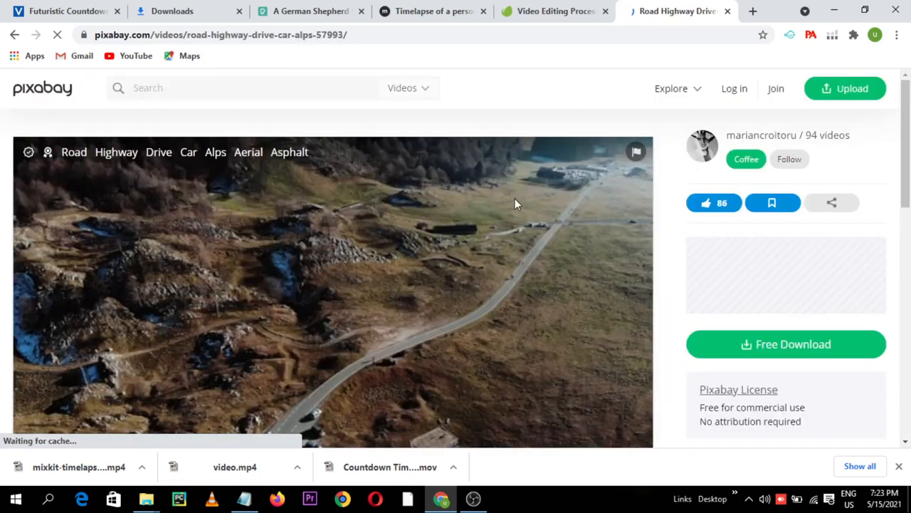
View the clip's download sizes up to 3840×2160, then open a new empty tab.
click(786, 343)
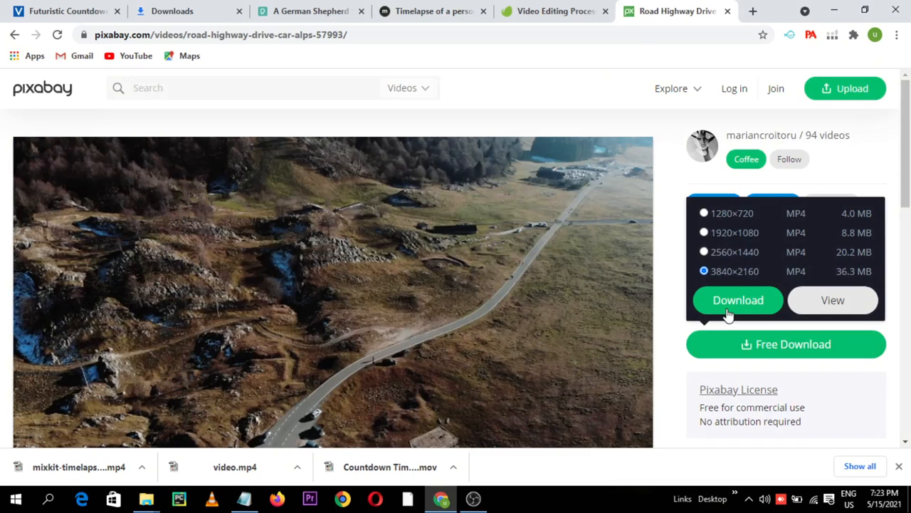
mouse_move(755, 315)
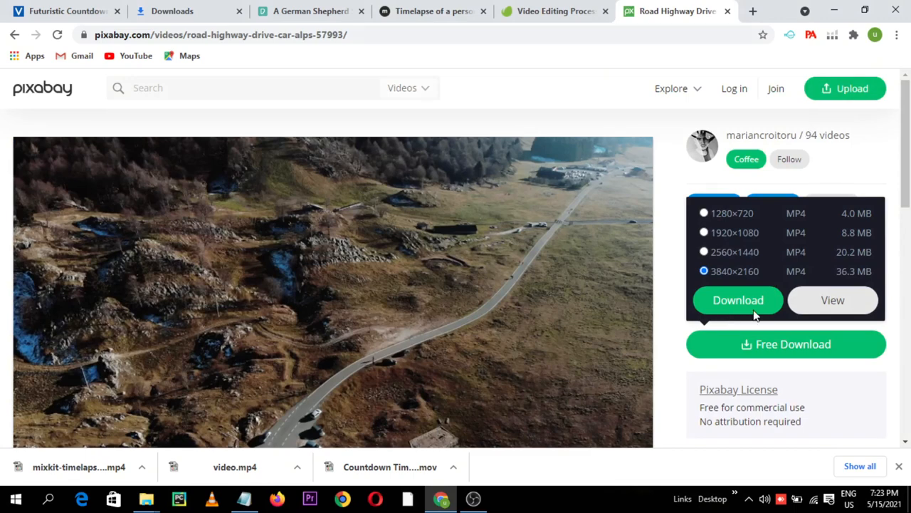
mouse_move(866, 254)
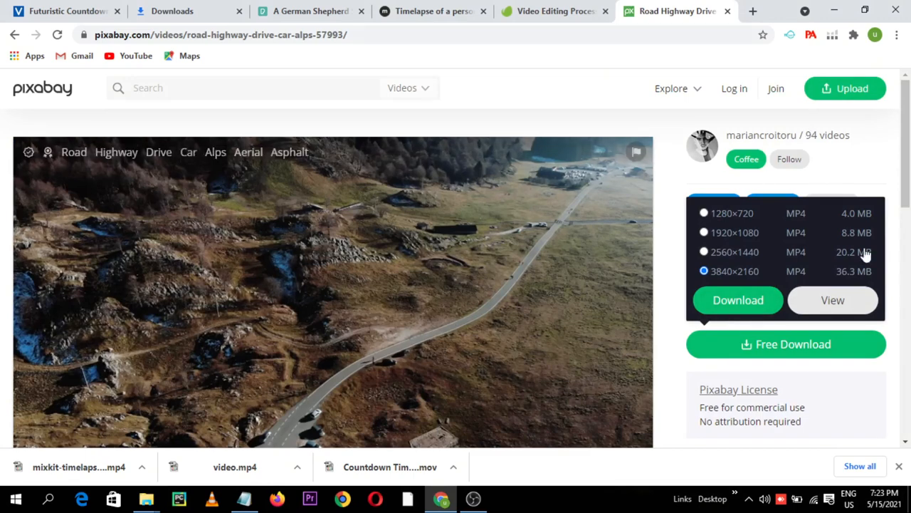
mouse_move(590, 276)
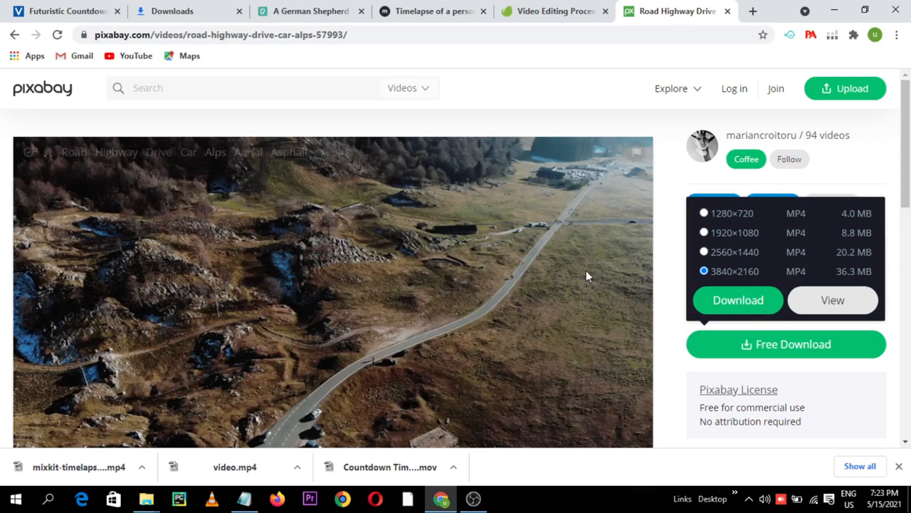
mouse_move(677, 12)
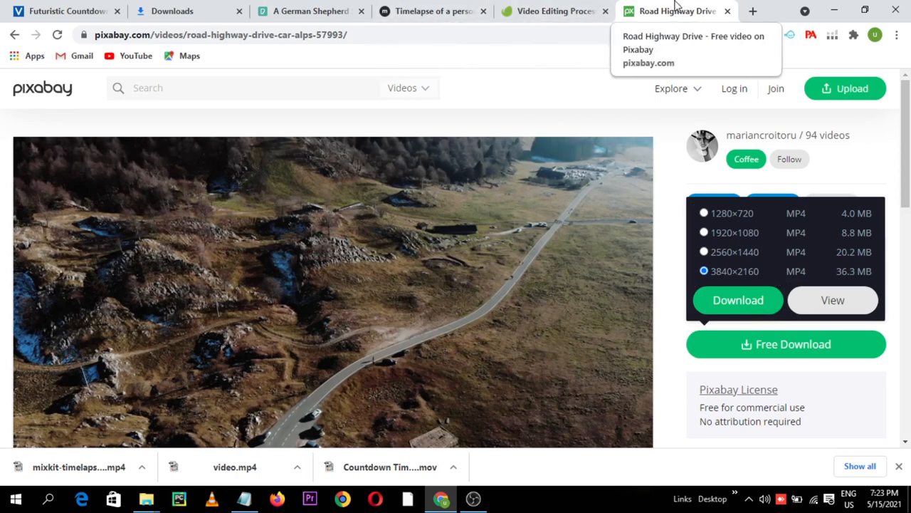
click(755, 9)
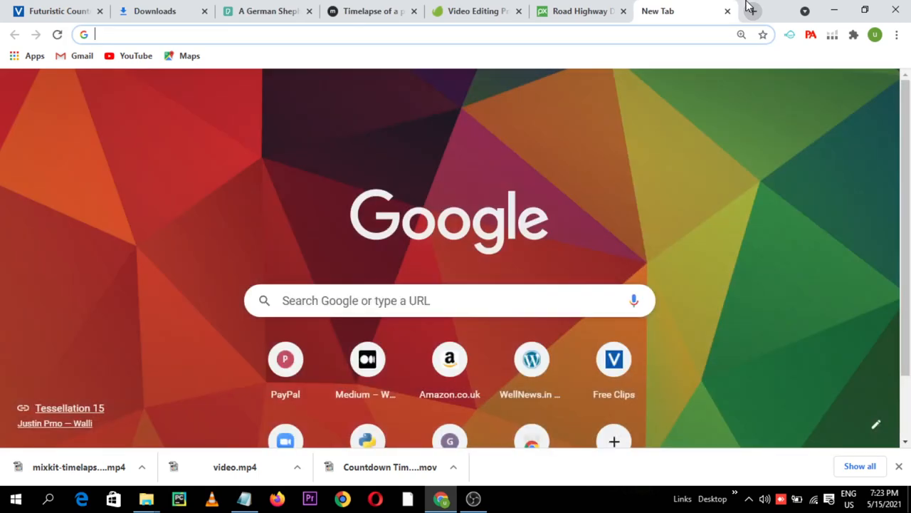
Search Google for 'canva' and open canva.com from the results.
text(canva)
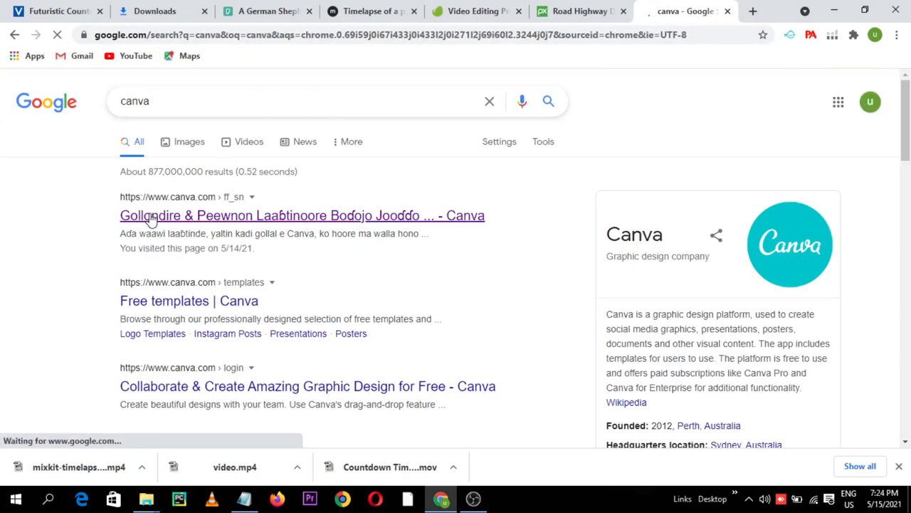
click(302, 215)
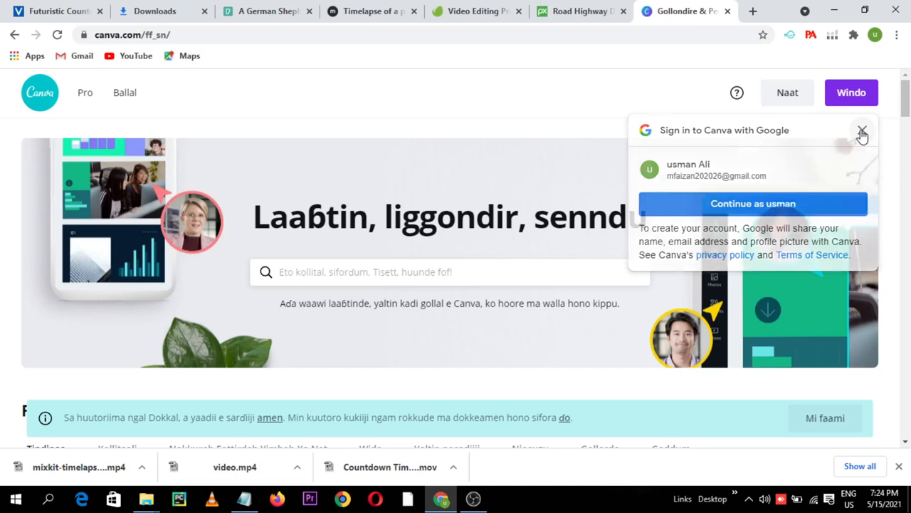
Dismiss Canva's Google sign-in prompt and scroll through the homepage templates.
click(863, 131)
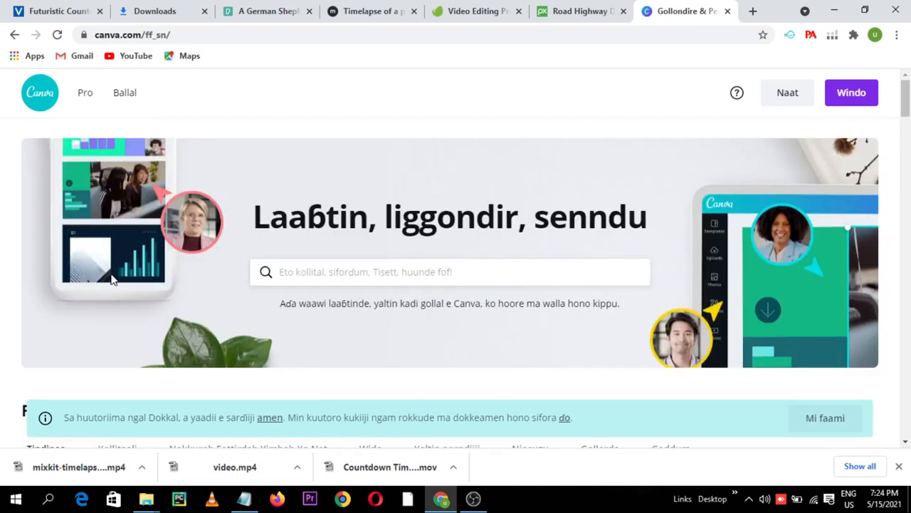
scroll(down, 3)
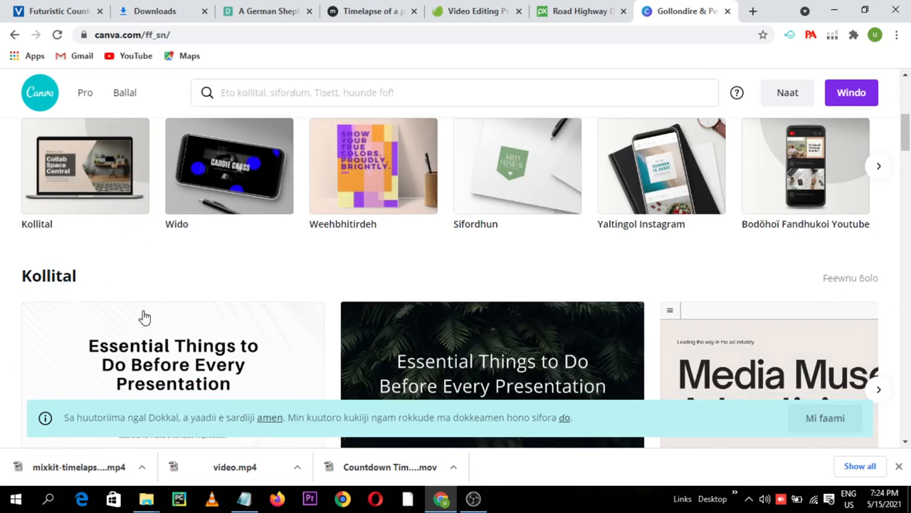
scroll(down, 3)
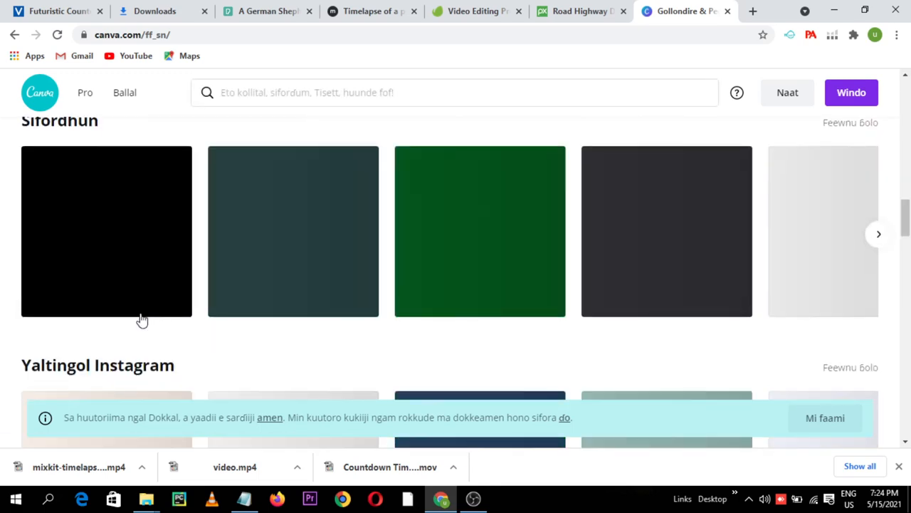
scroll(down, 3)
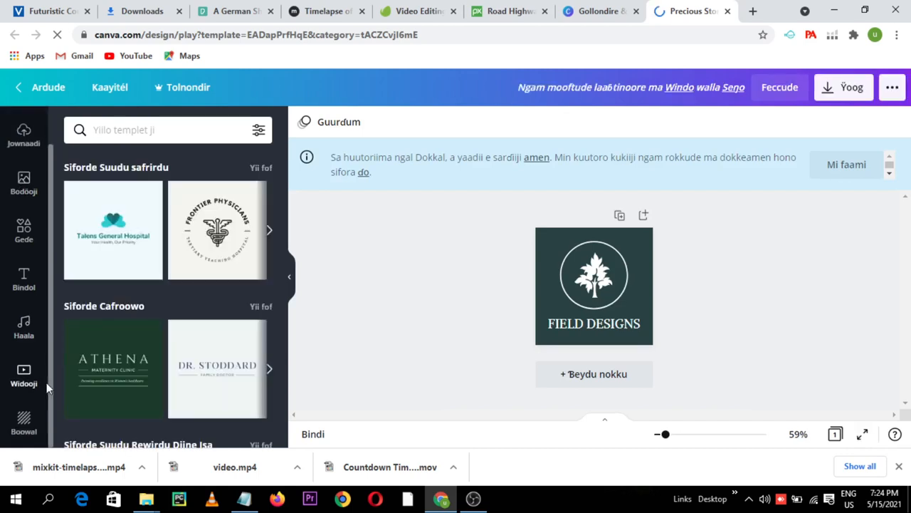
Insert the 15-second aerial bridge video from Canva's Videos library onto the design.
click(22, 373)
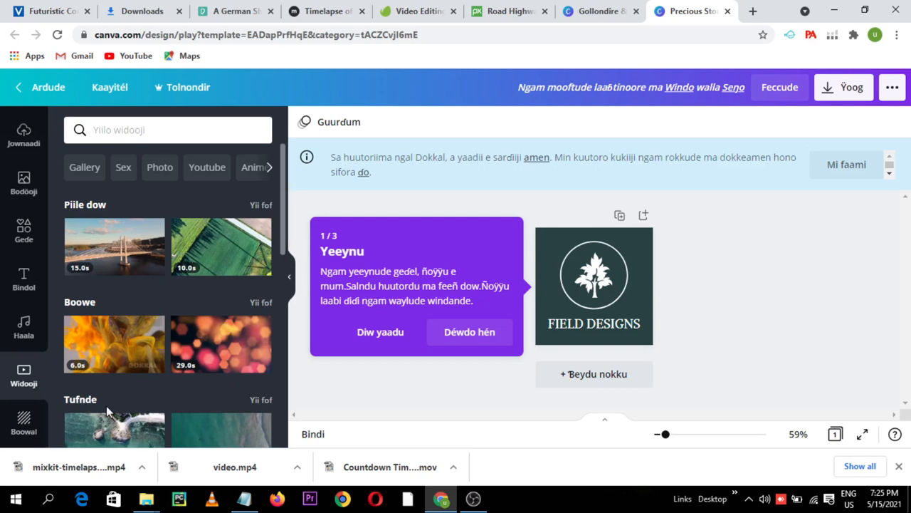
mouse_move(117, 248)
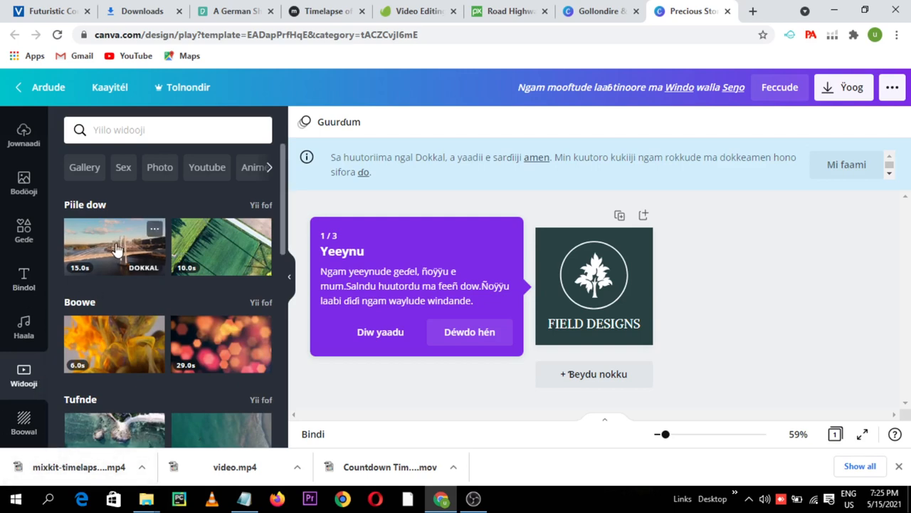
click(114, 248)
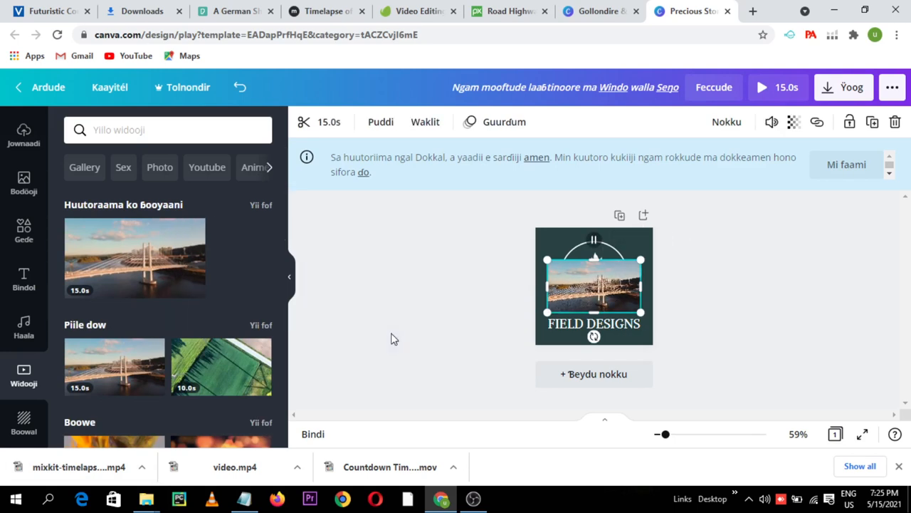
mouse_move(203, 377)
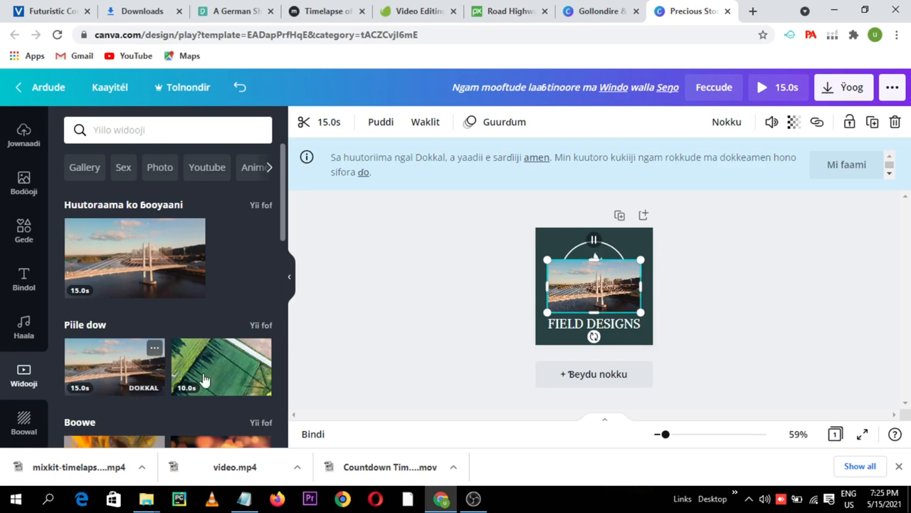
Set the 5.8-second handstand dancer clip as background and delete the bridge clip.
scroll(down, 3)
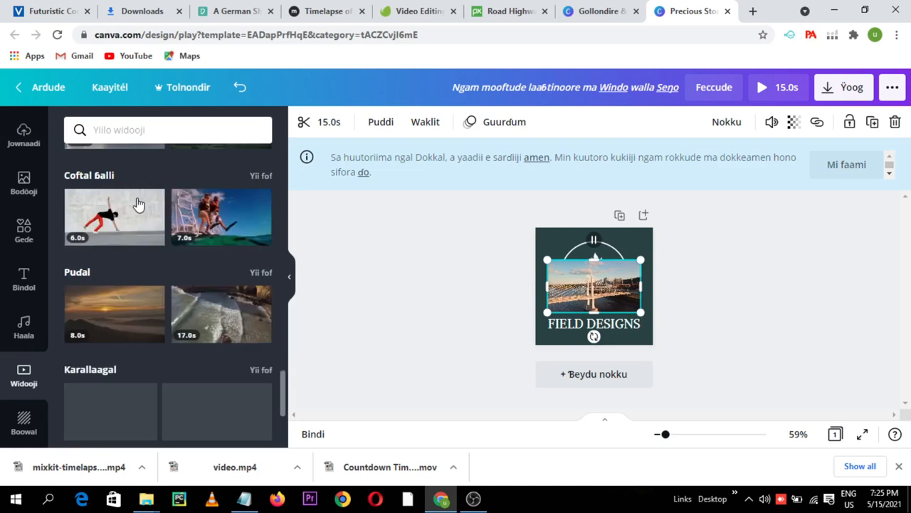
right_click(579, 306)
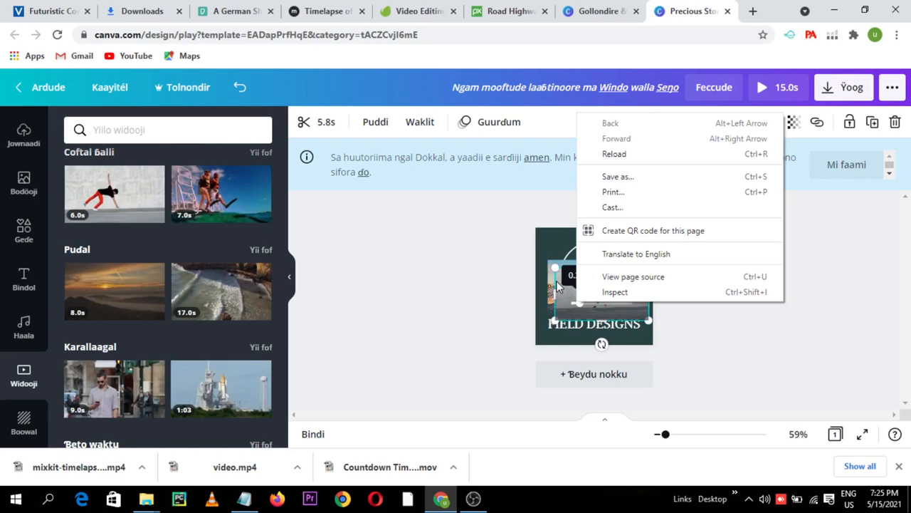
right_click(562, 288)
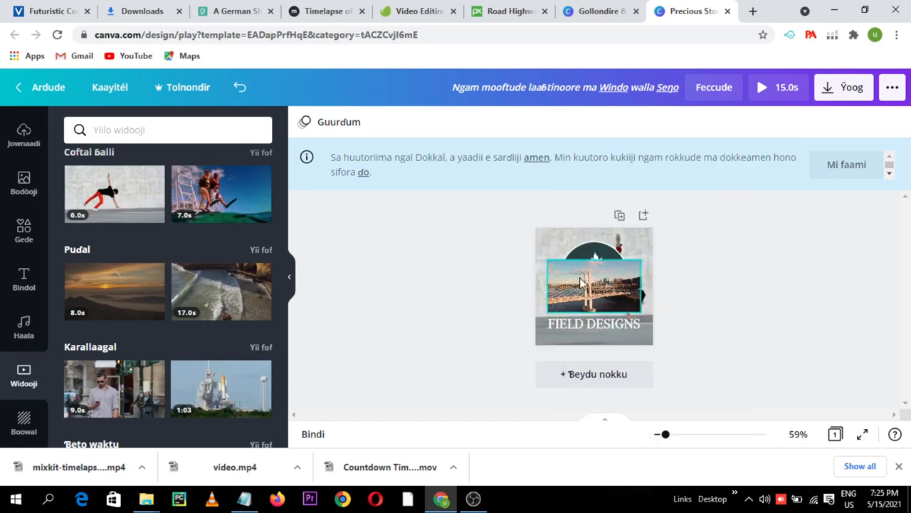
click(581, 285)
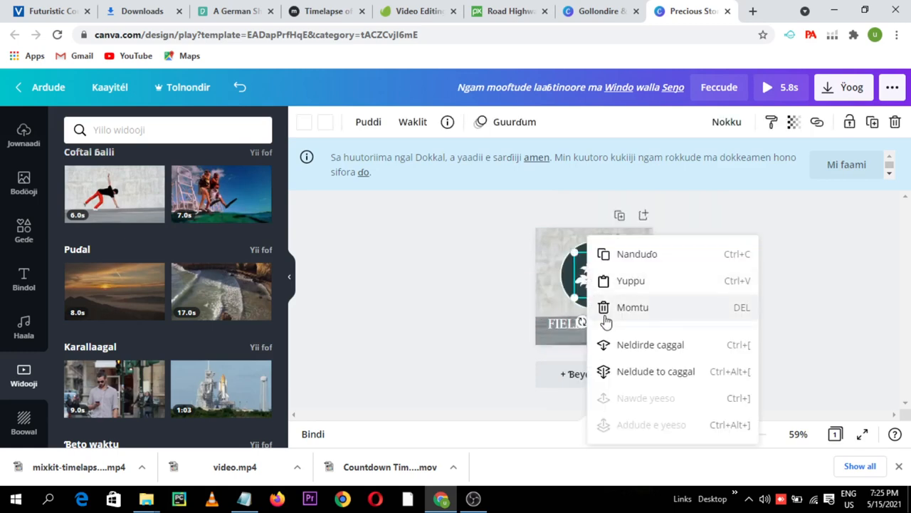
click(595, 278)
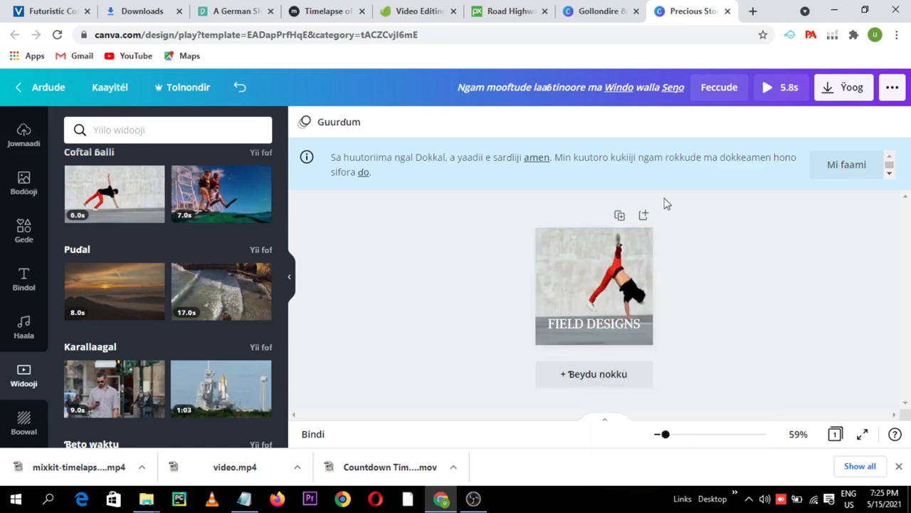
mouse_move(503, 361)
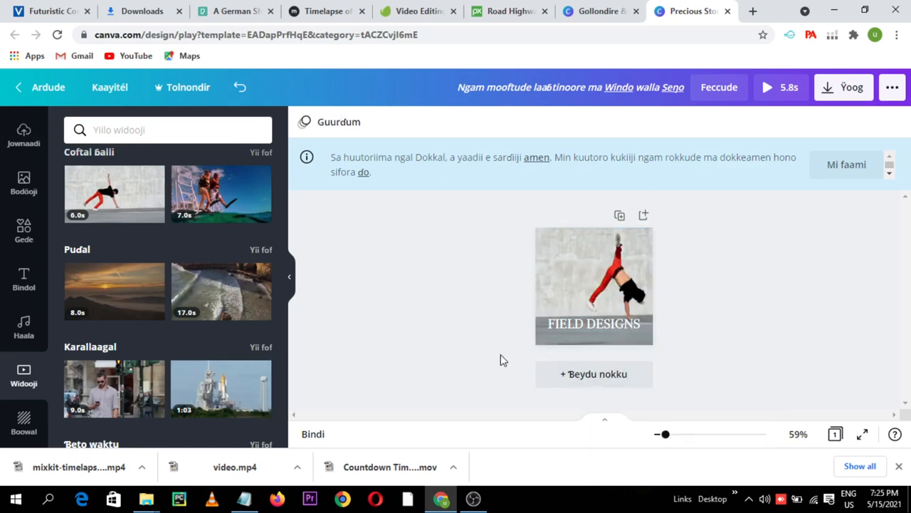
mouse_move(843, 87)
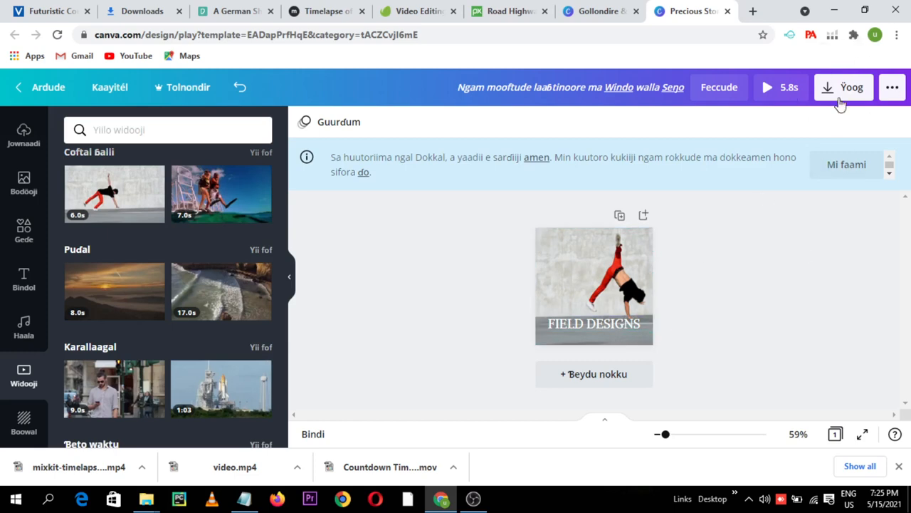
Download the Field Designs design as a JPG image and dismiss the sign-up prompt.
click(843, 87)
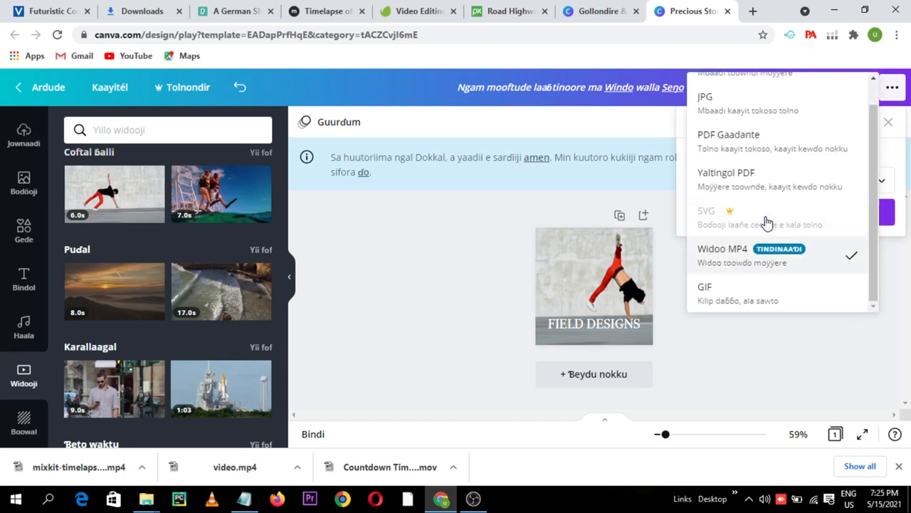
mouse_move(724, 108)
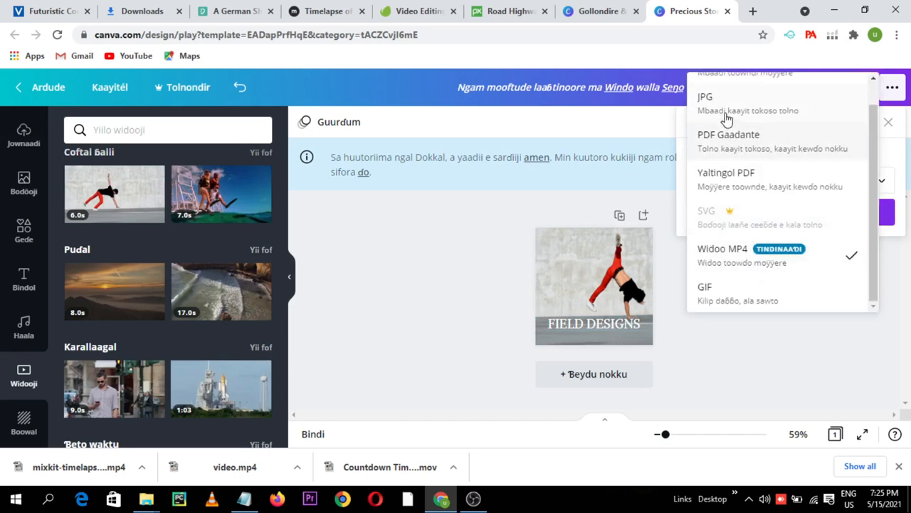
click(703, 97)
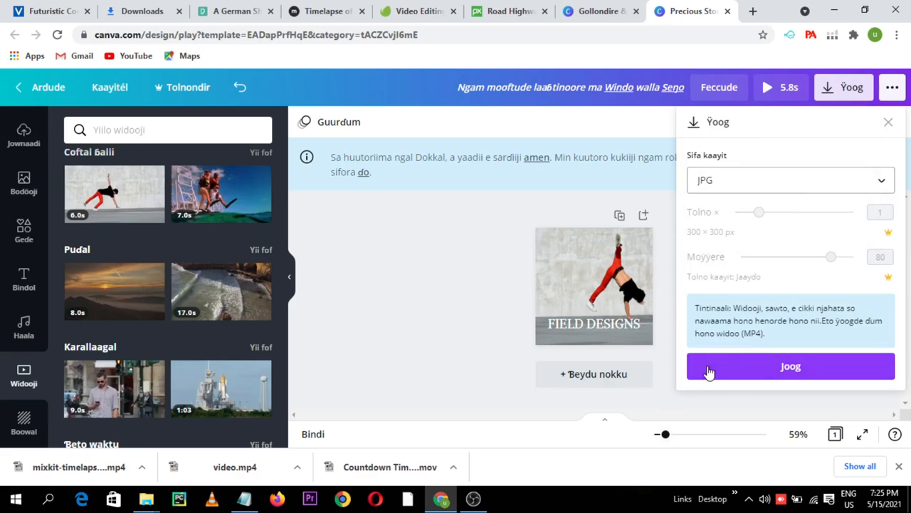
click(790, 366)
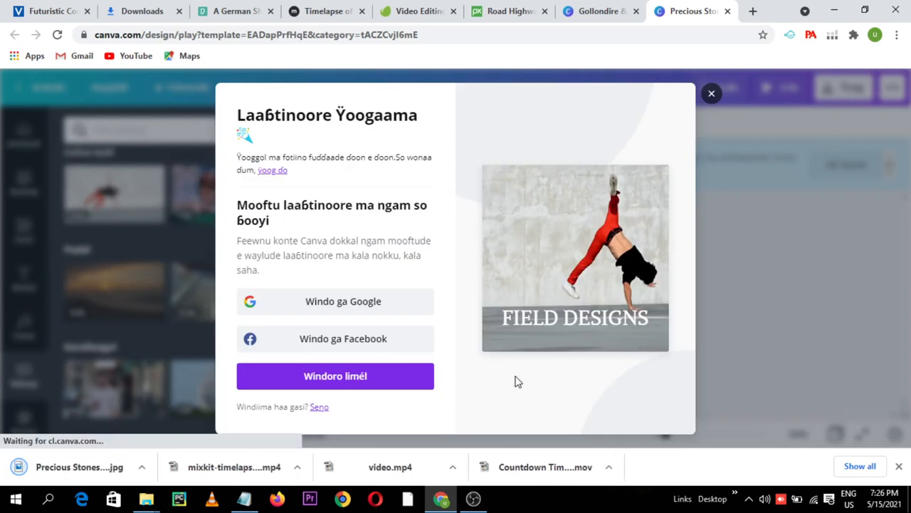
mouse_move(473, 498)
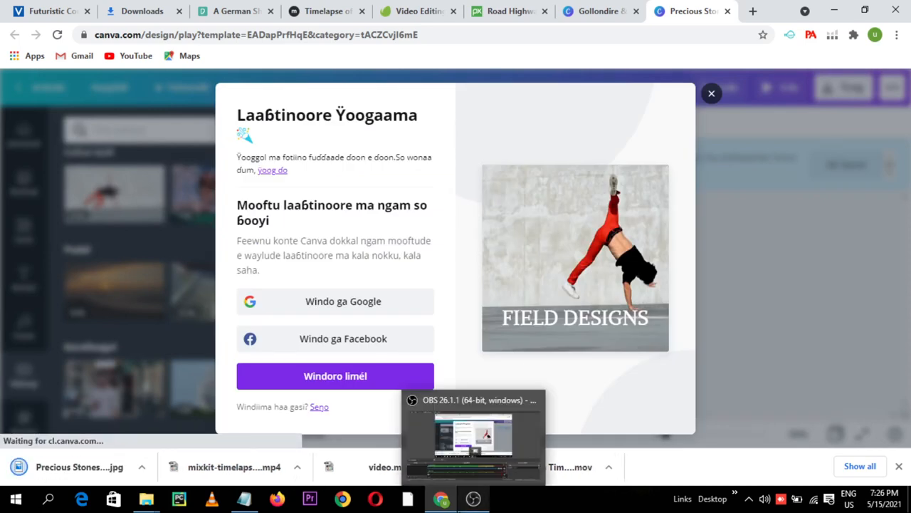
click(473, 496)
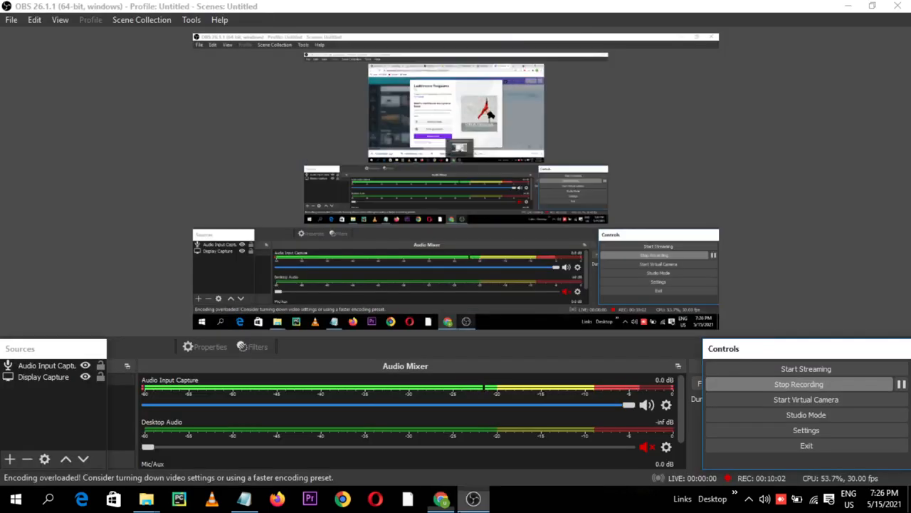